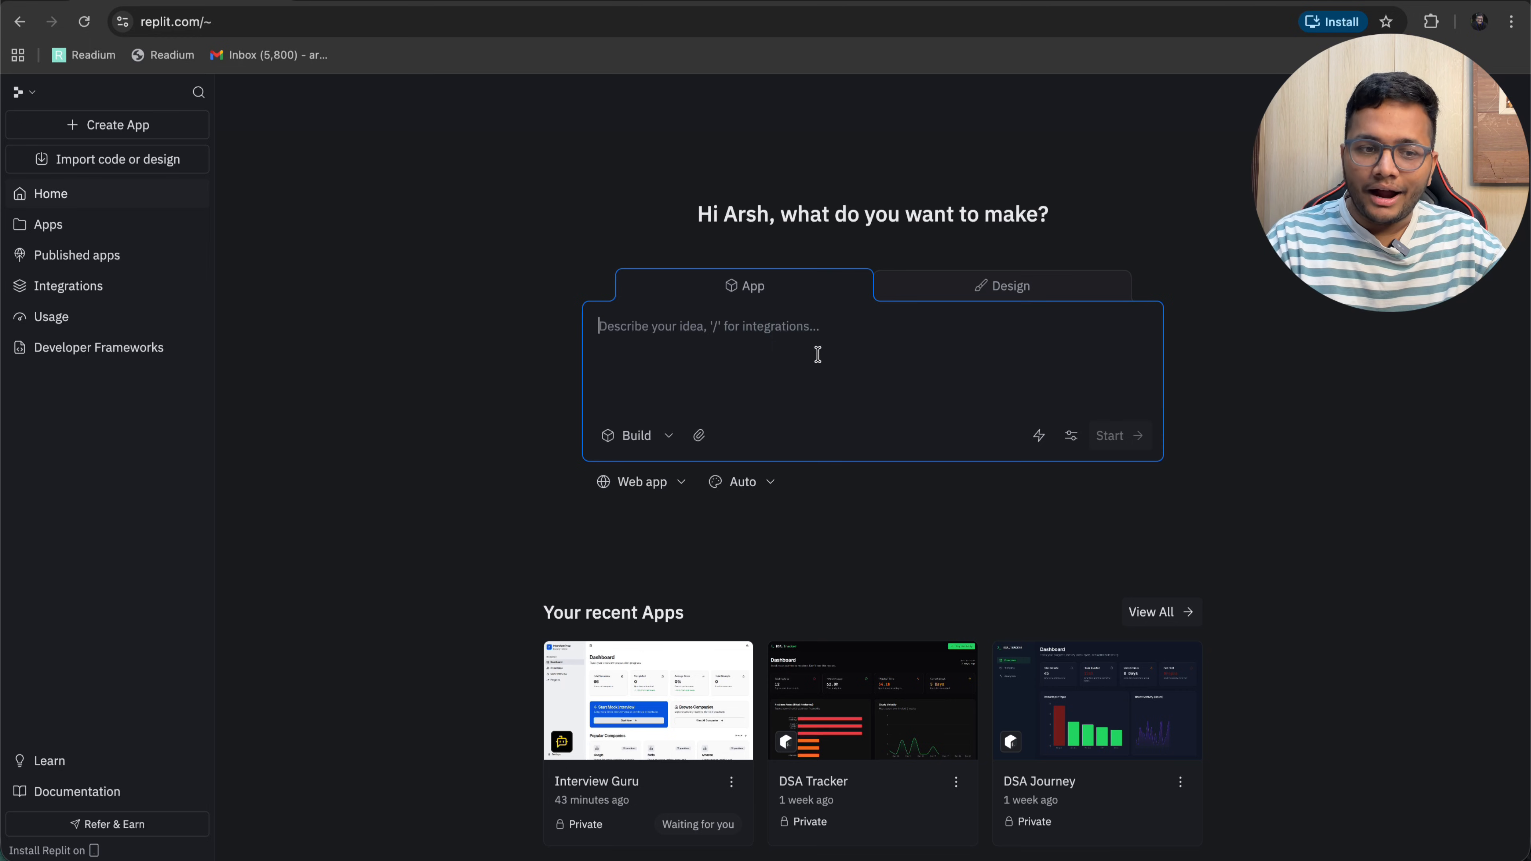
Describe an interview prep app with company-wise PYQs, timed mock rounds, brutal AI analysis, and needing DSA problems.
text(Build an interview prep app: company-wise PYQs, timed mock rounds, and AI that brutally analyzes answers telling exactly why you'd get rejected. React + Tailwind + Anthropic API.)
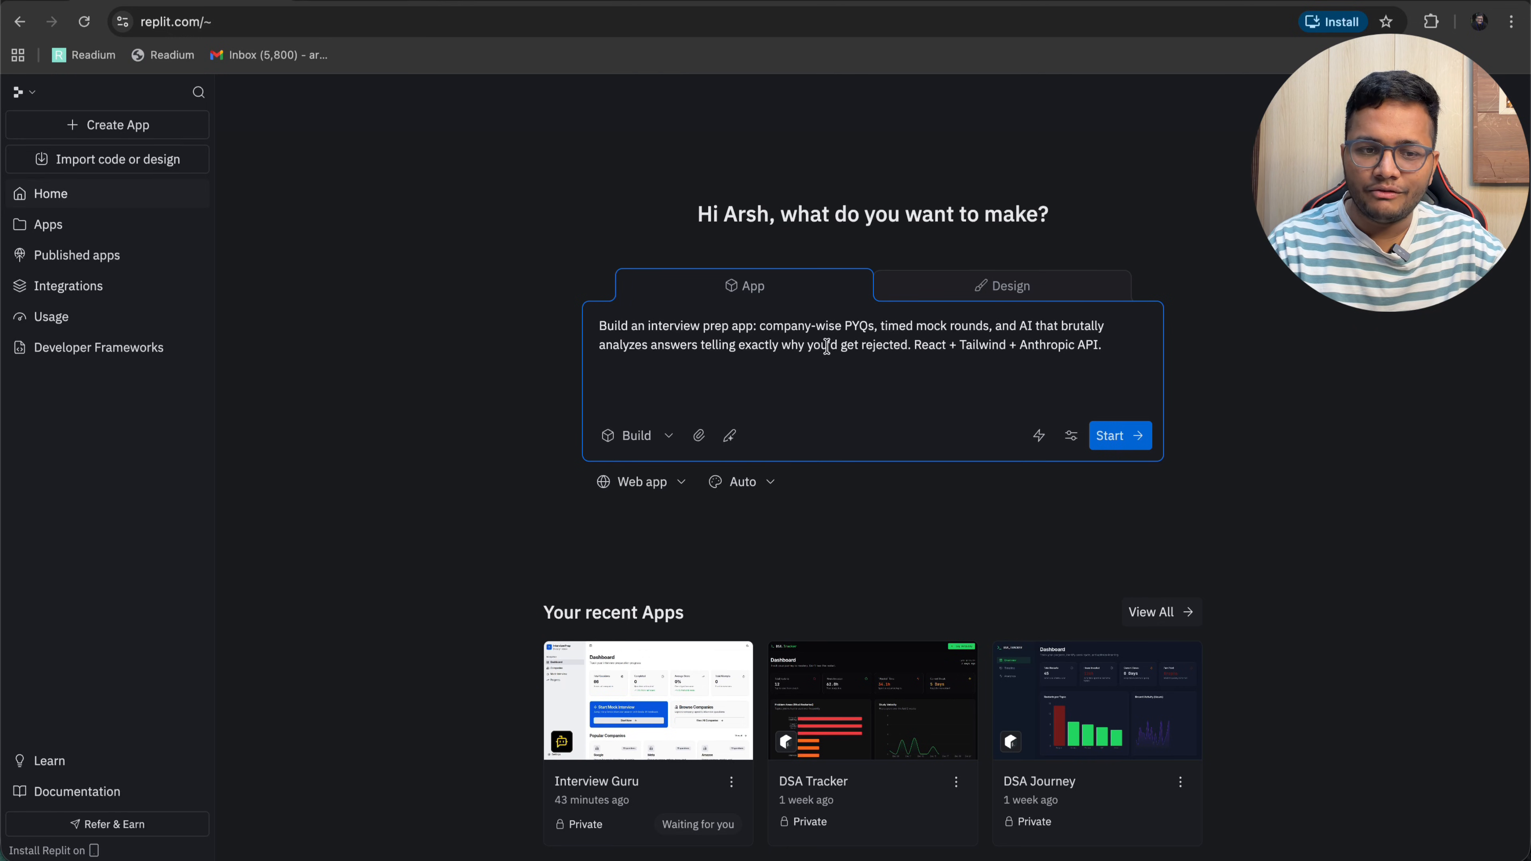
mouse_move(1038, 434)
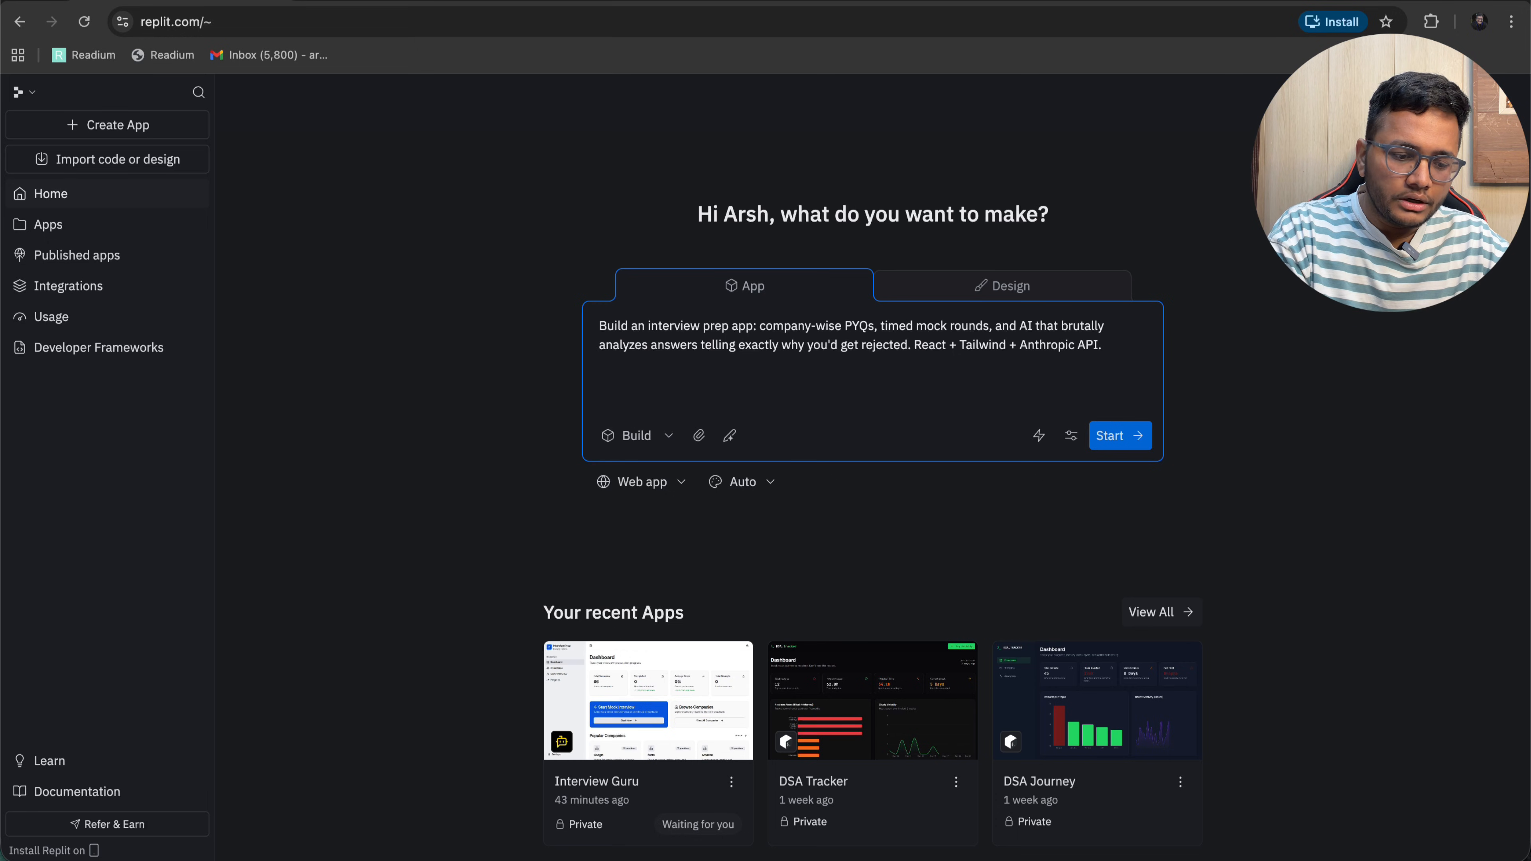
text(I am)
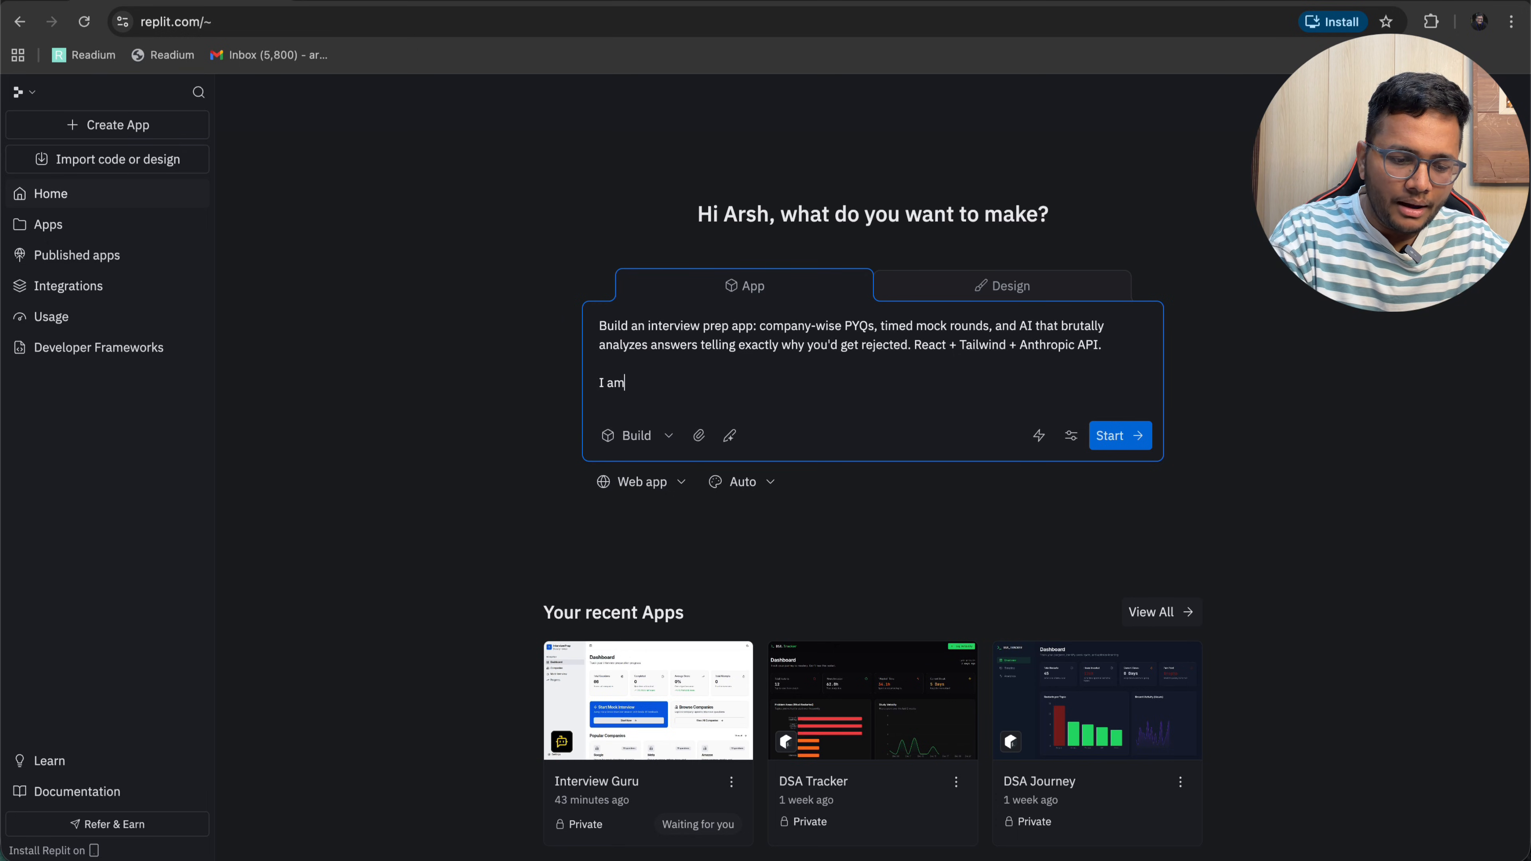
text(preparing)
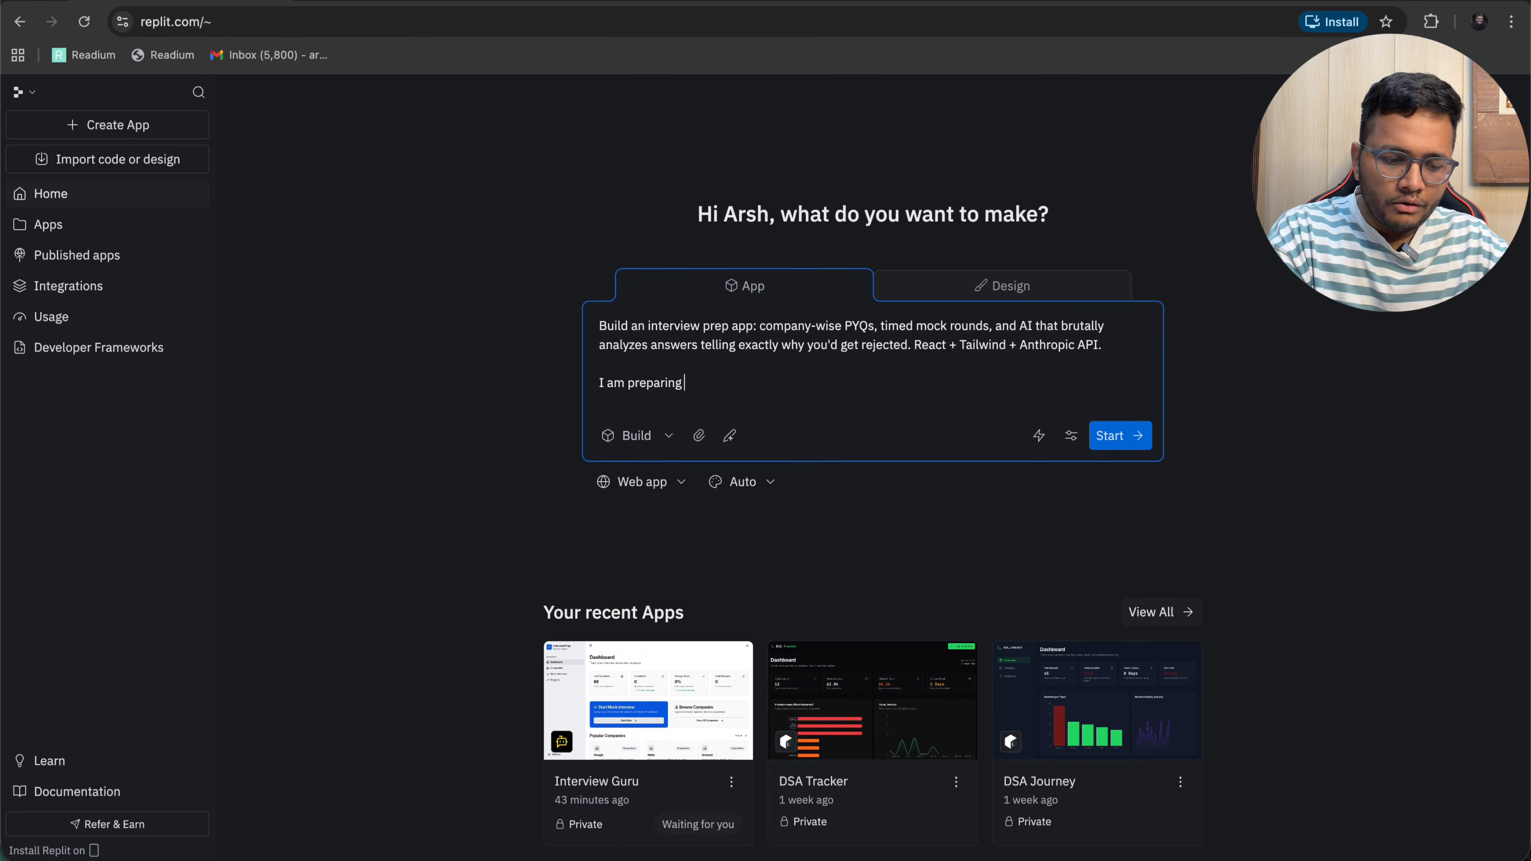
text(for software engineerig)
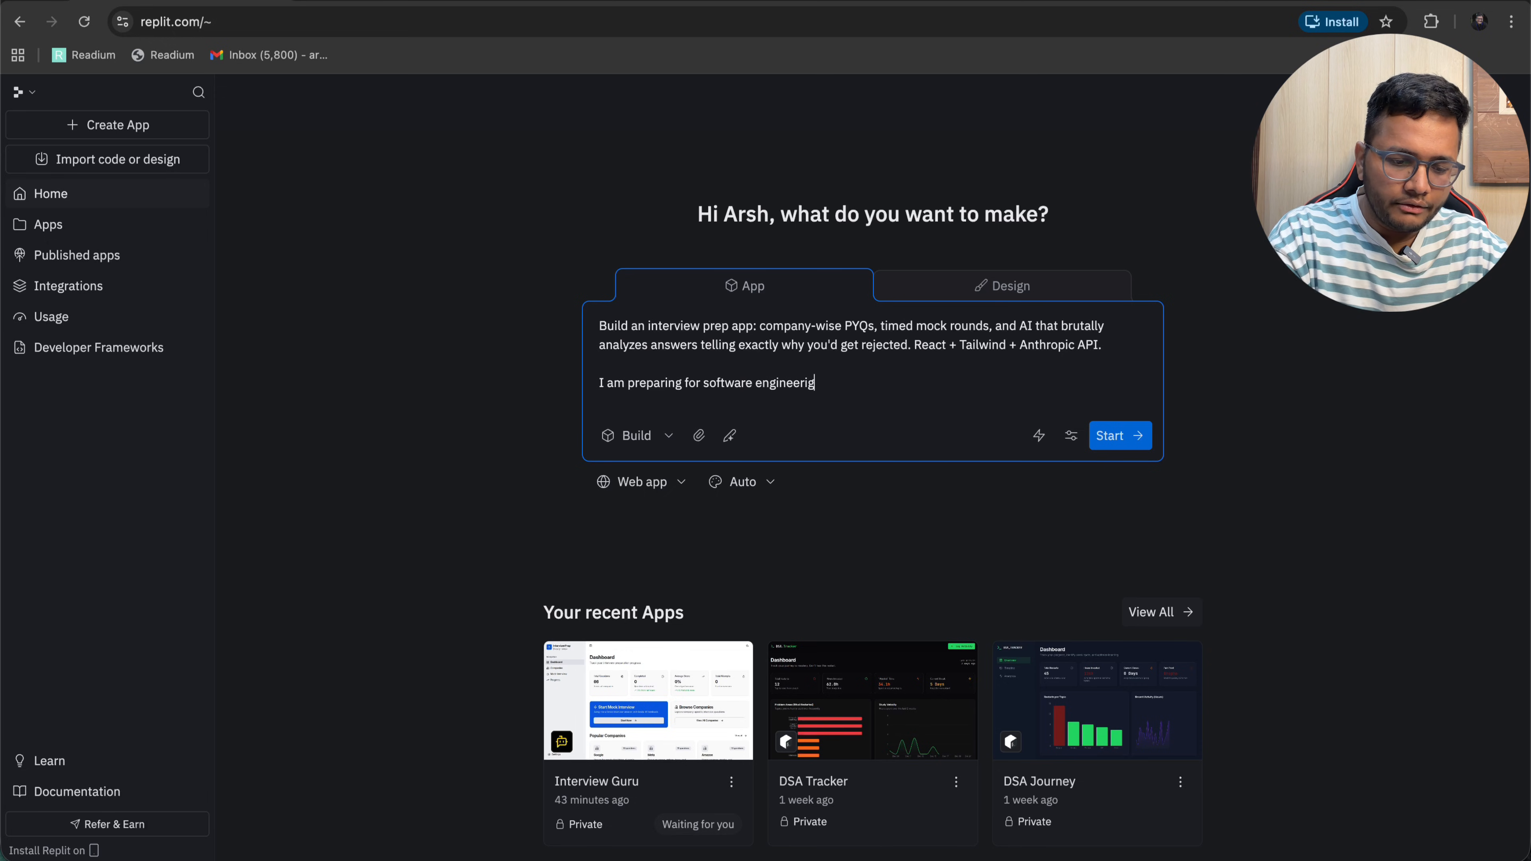
text(interviews a)
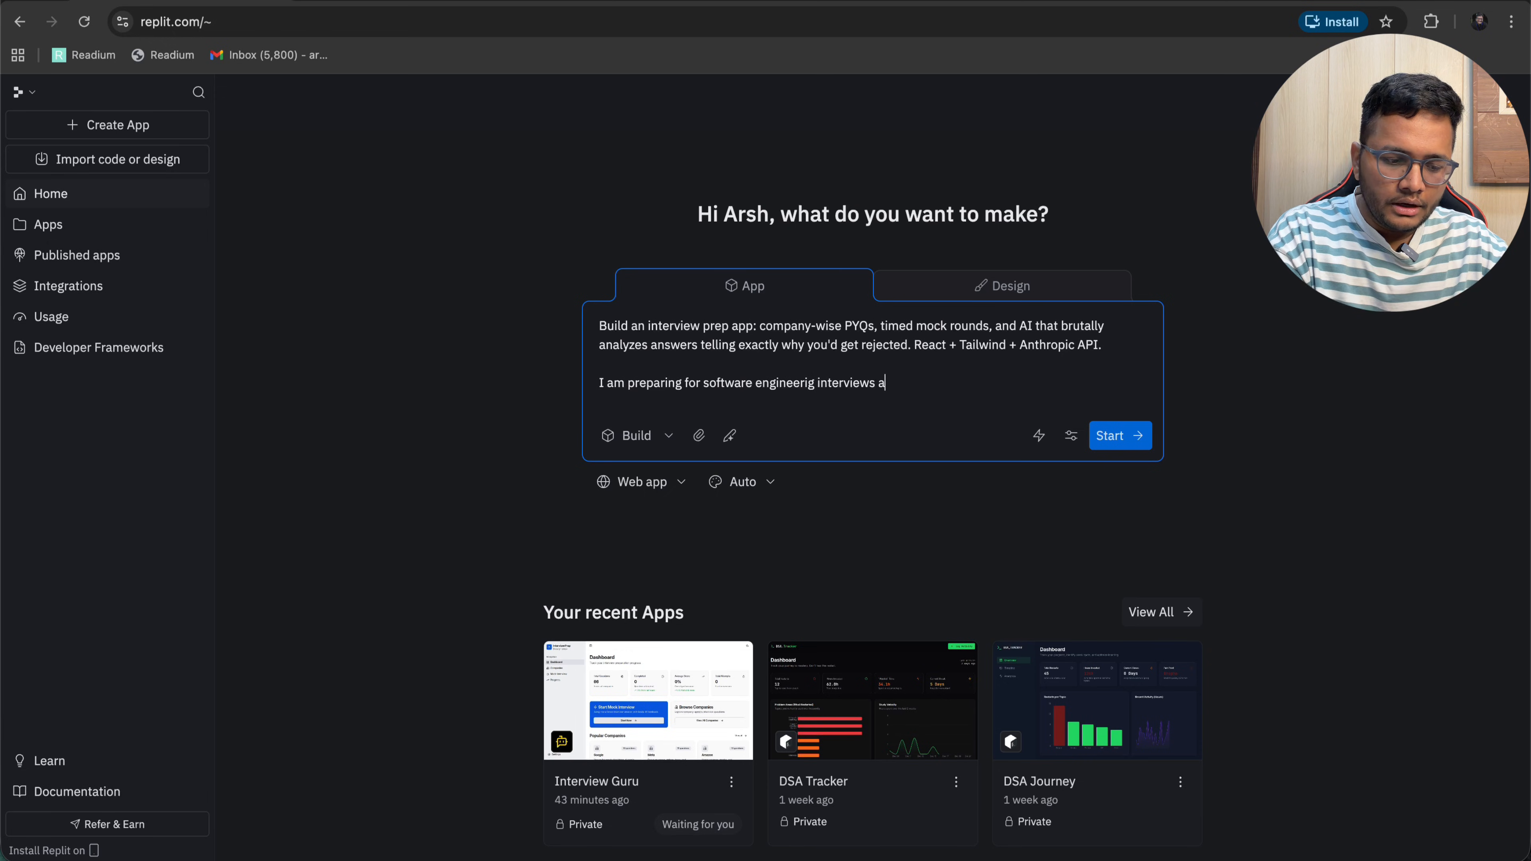
text(nd need DSA problems.)
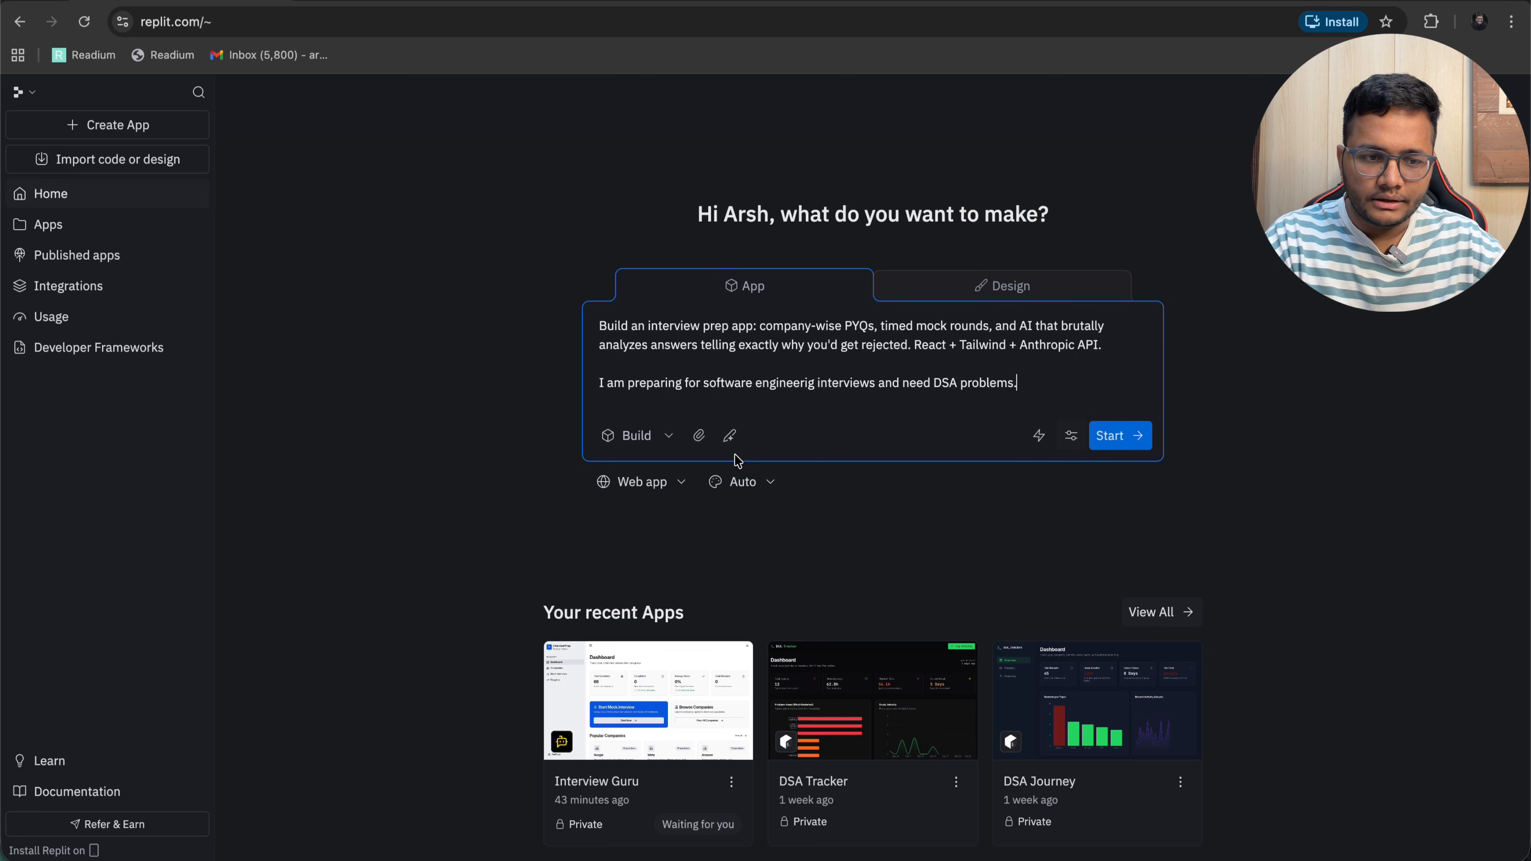
click(636, 435)
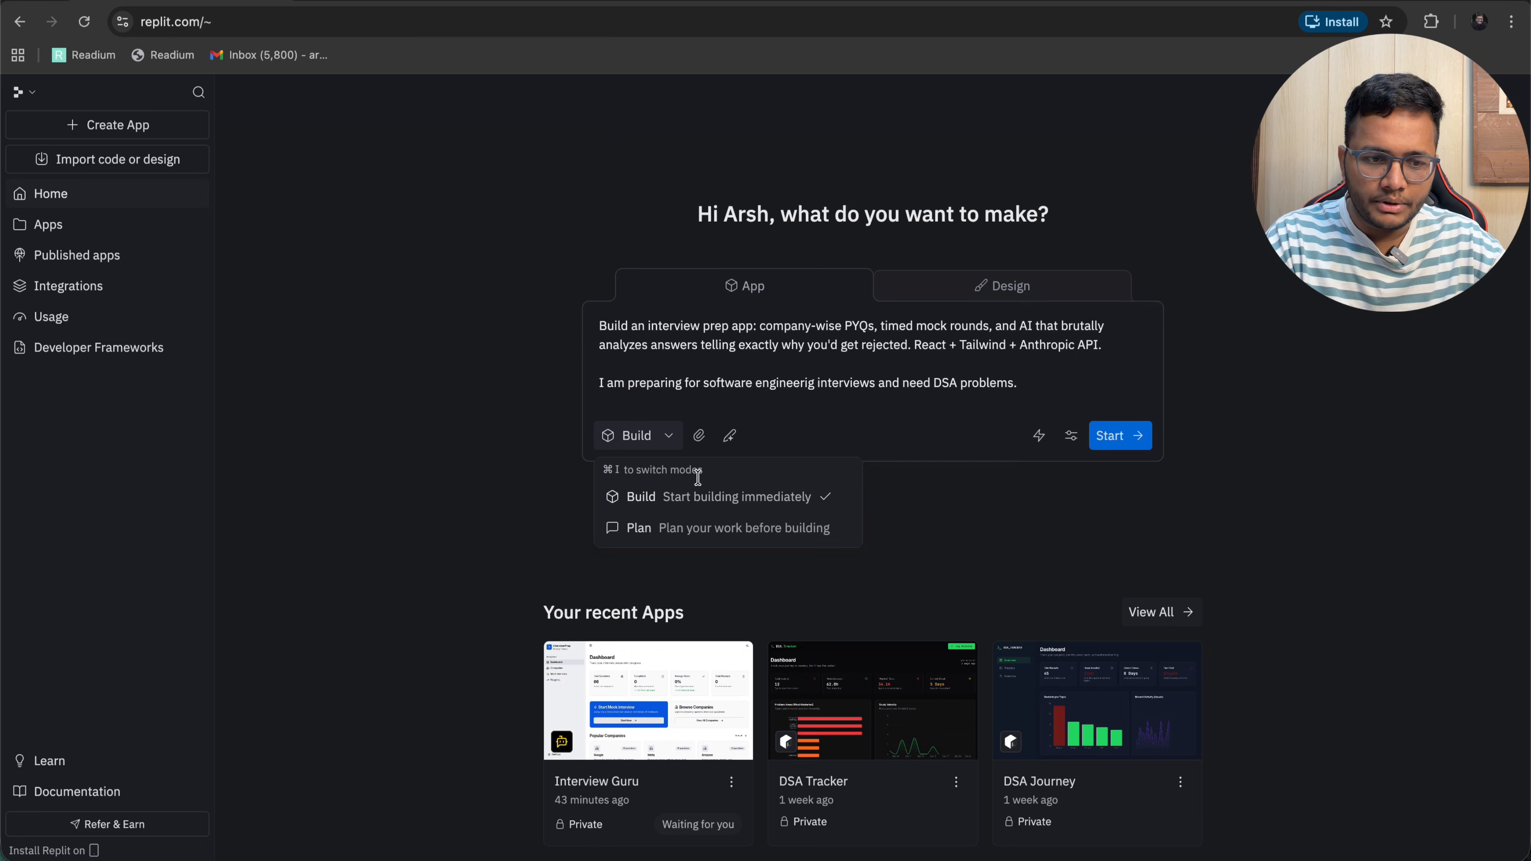
mouse_move(811, 370)
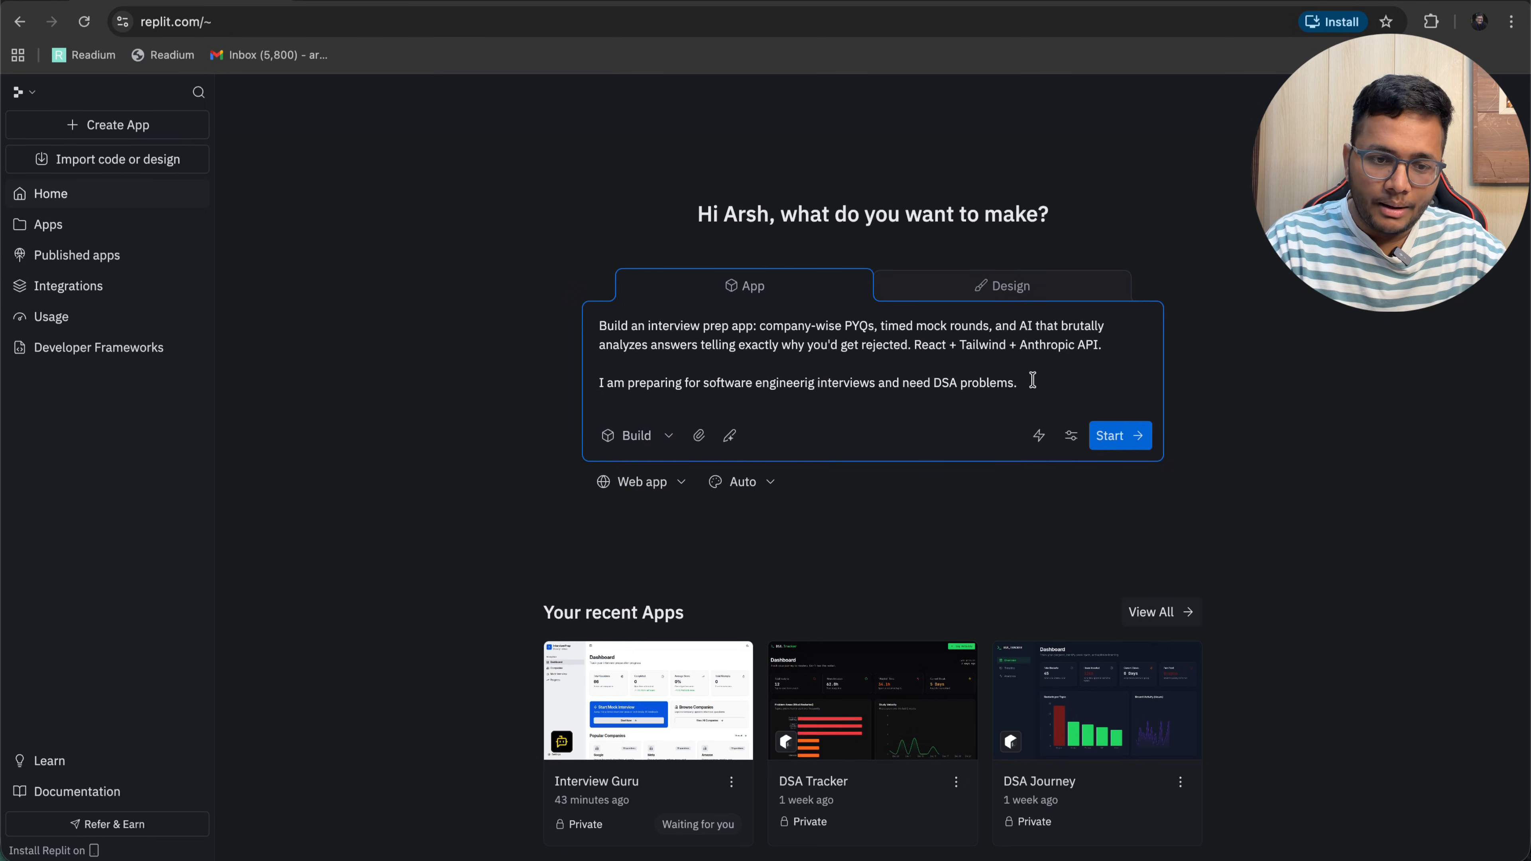
mouse_move(728, 435)
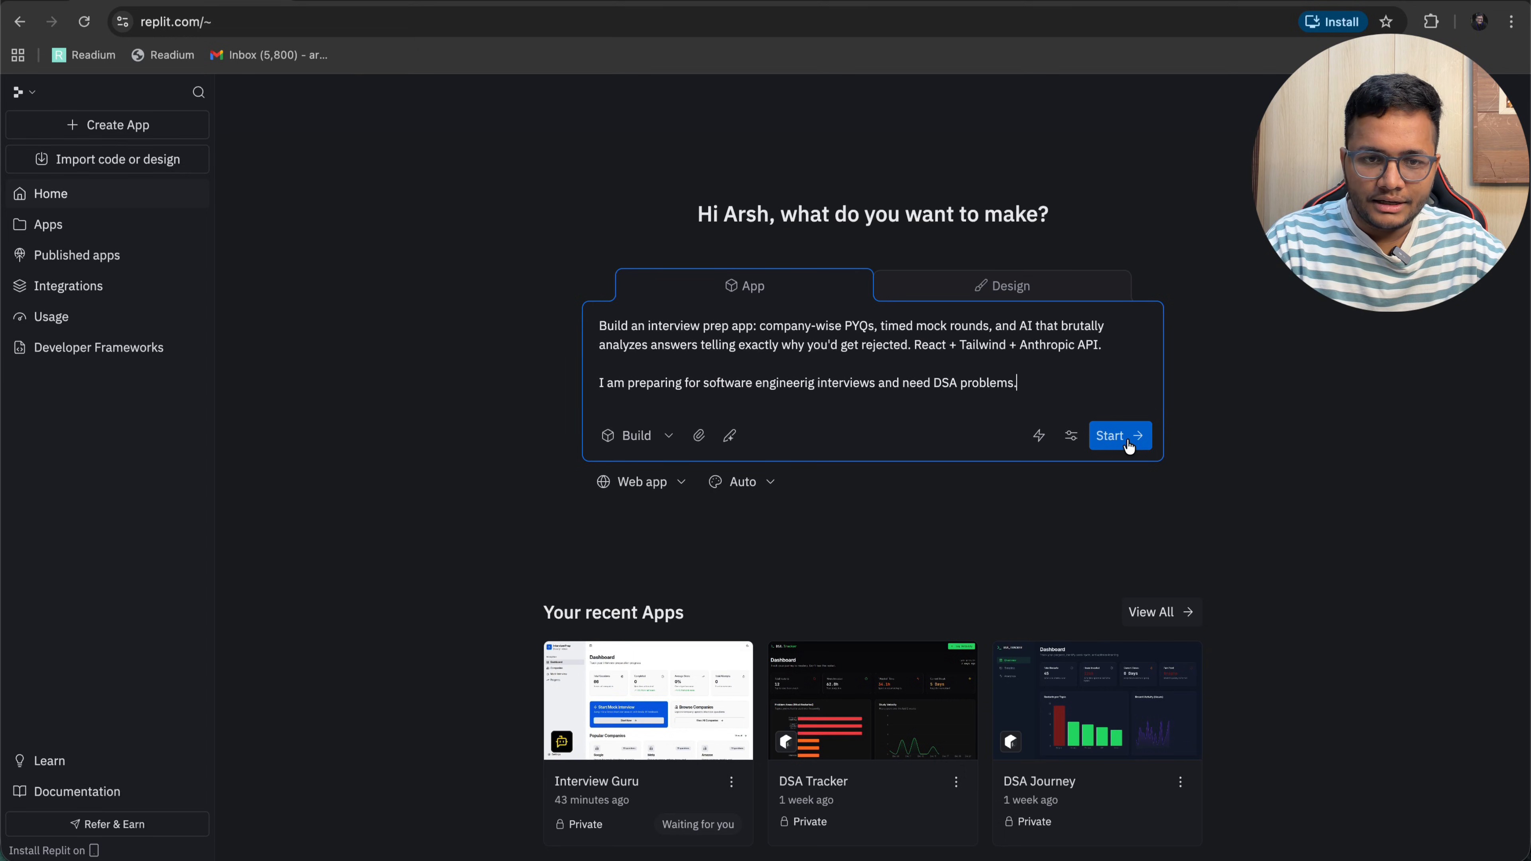
Submit the prompt so Replit Agent creates the Interview Guru project and starts generating code.
click(1119, 435)
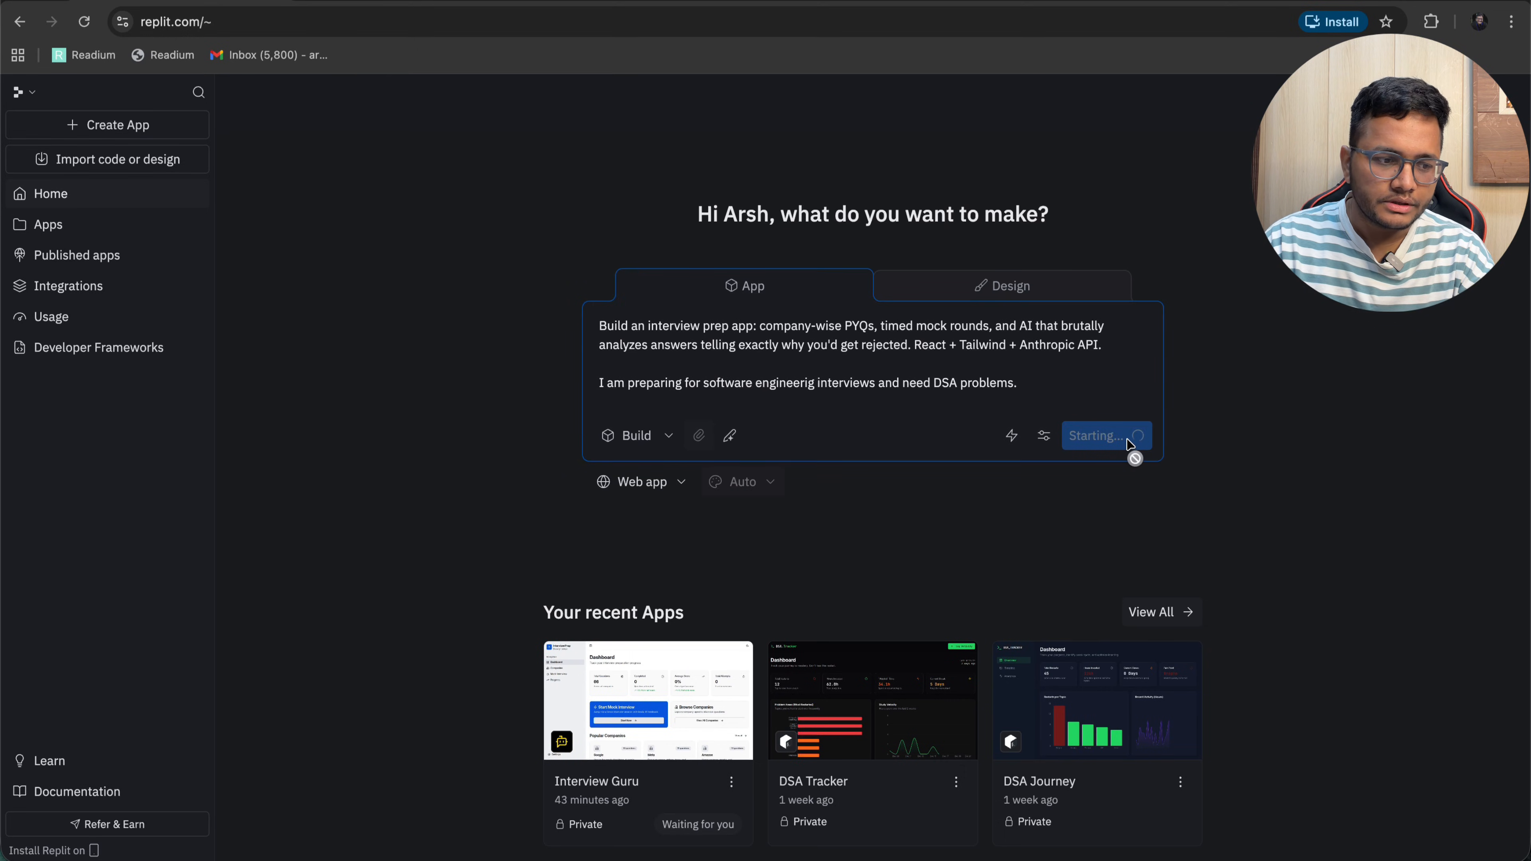
click(1104, 435)
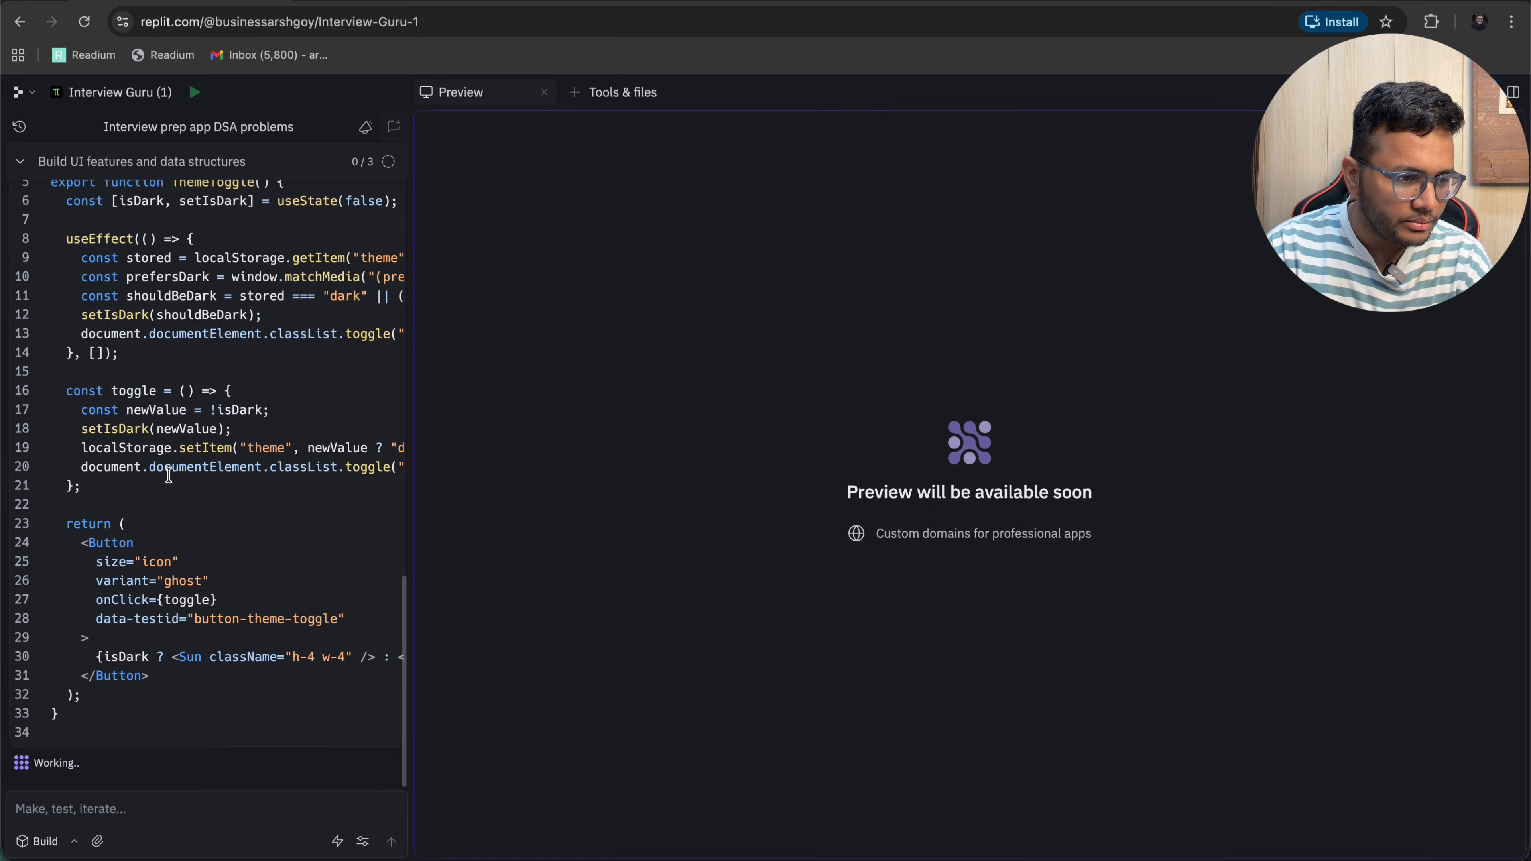
Review the agent's report of 66 DSA questions added and the dashboard preview showing 66 total questions.
click(195, 809)
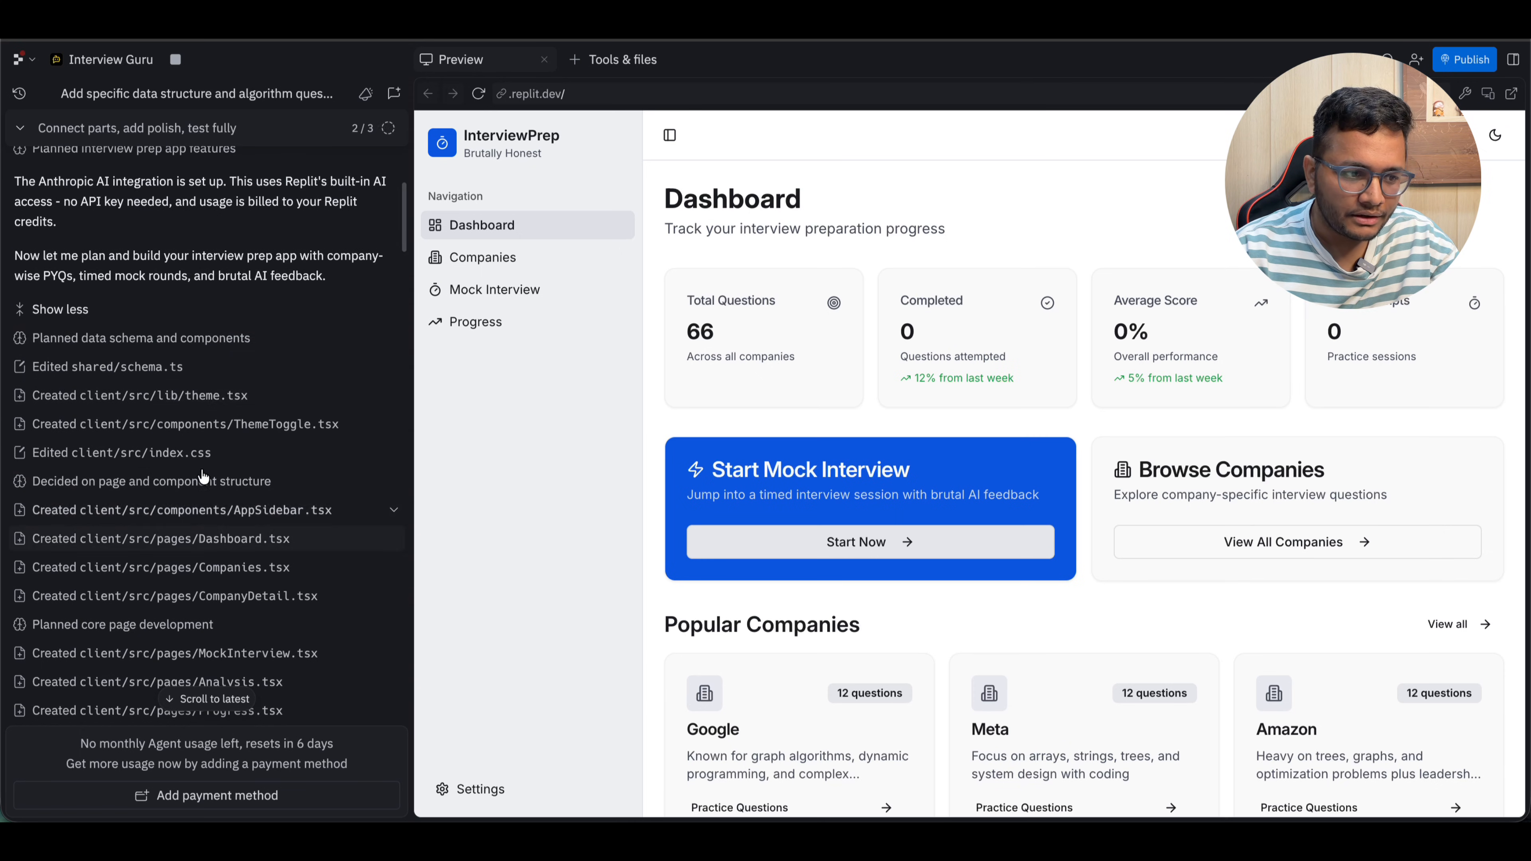
scroll(down, 3)
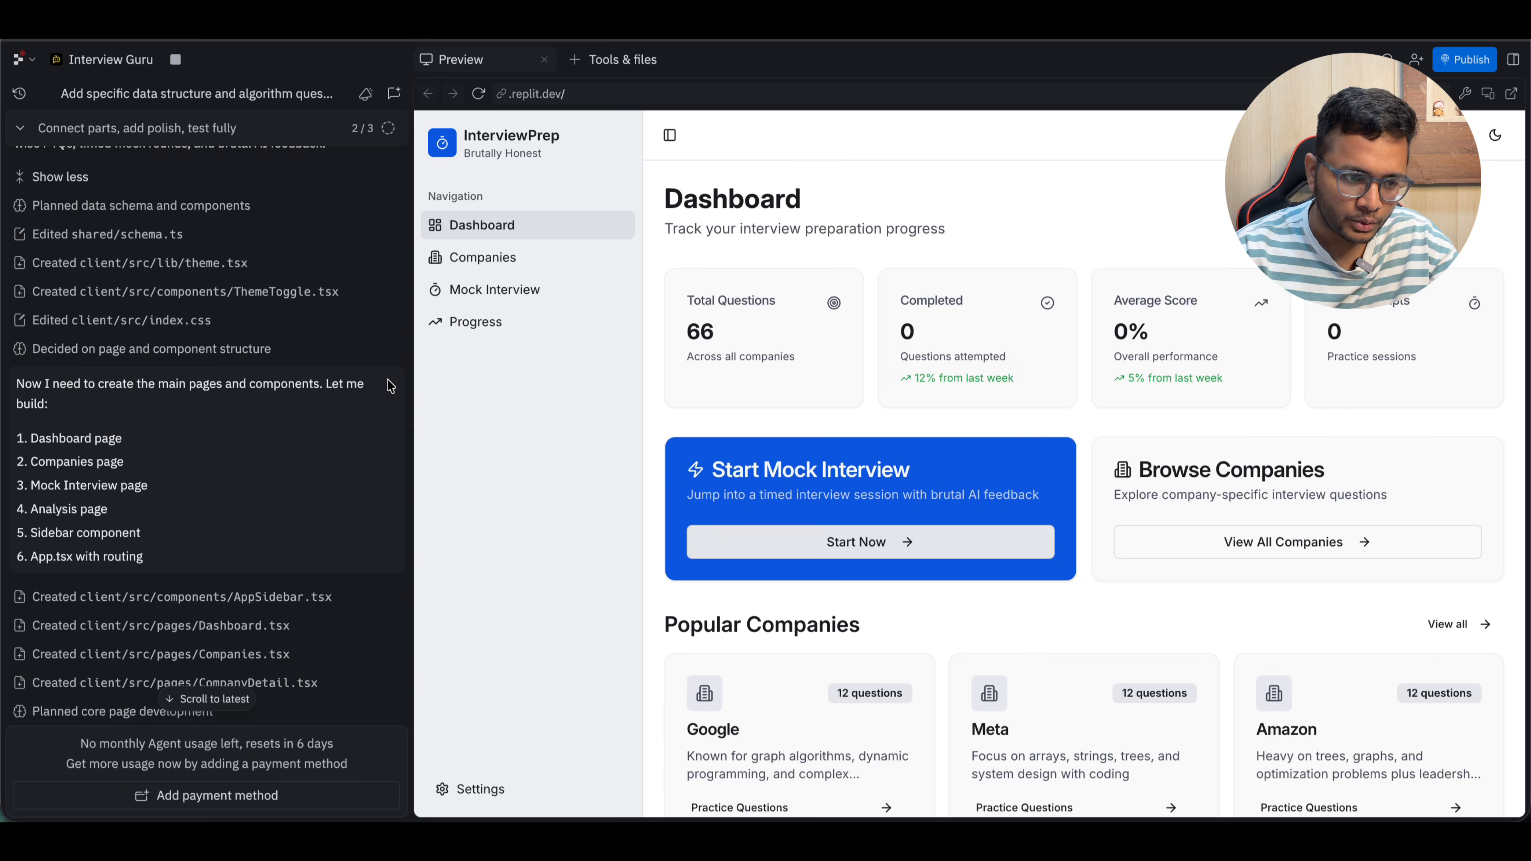
scroll(down, 3)
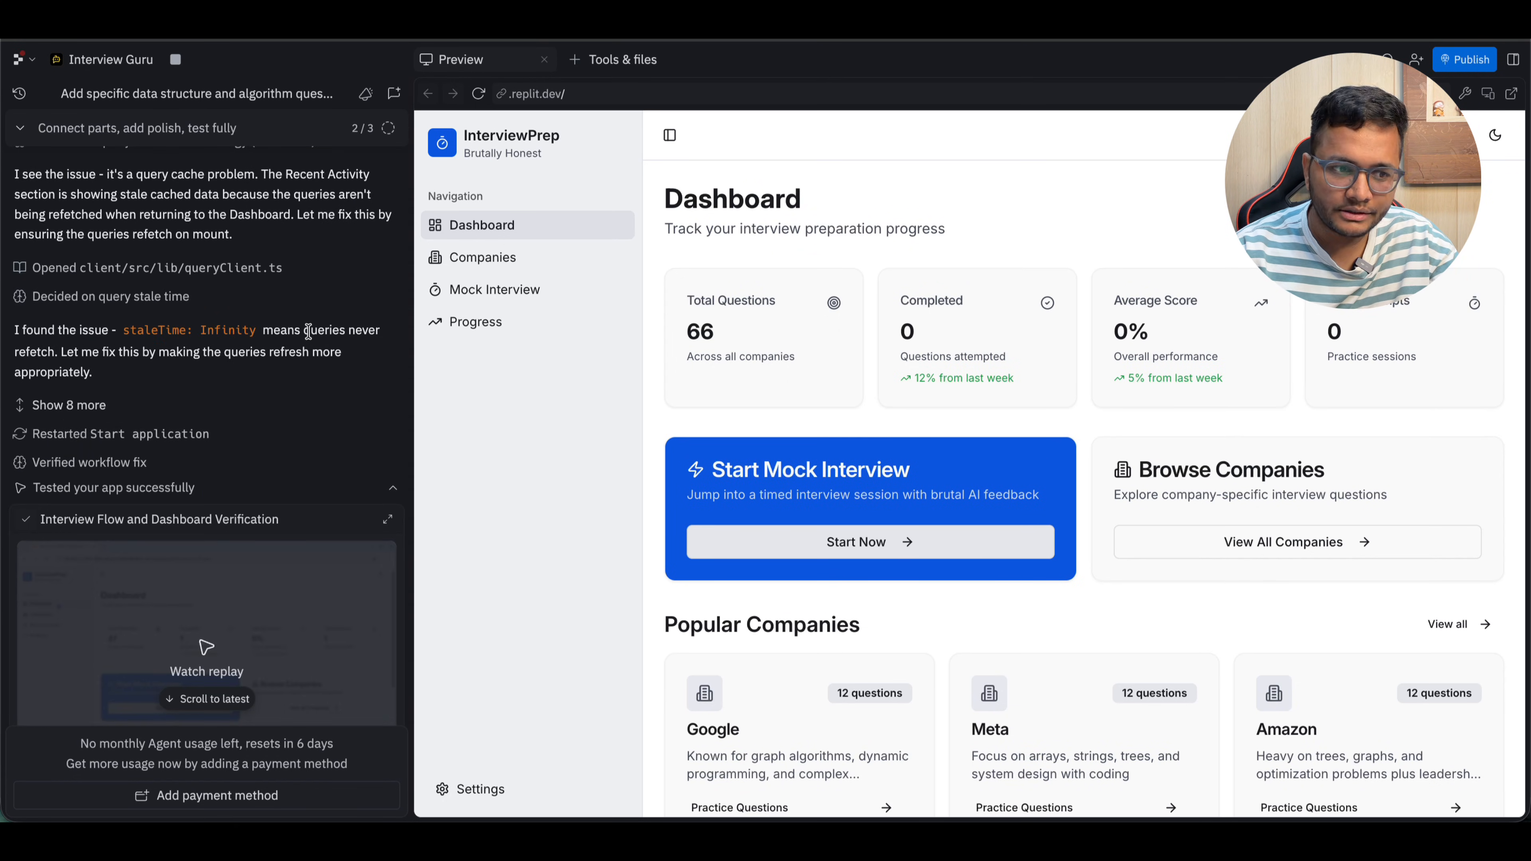
scroll(down, 3)
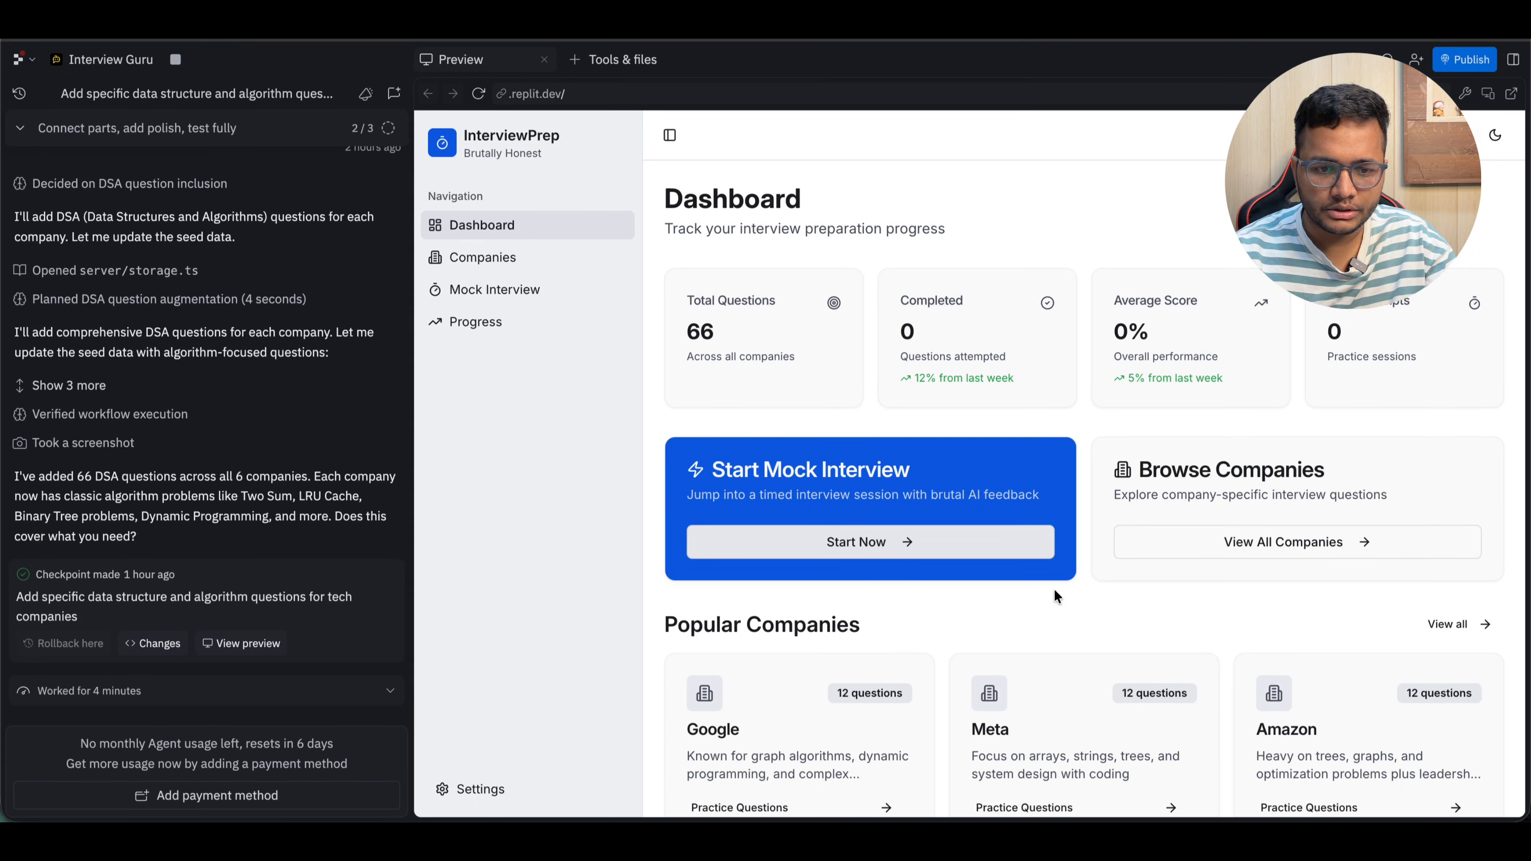
scroll(down, 3)
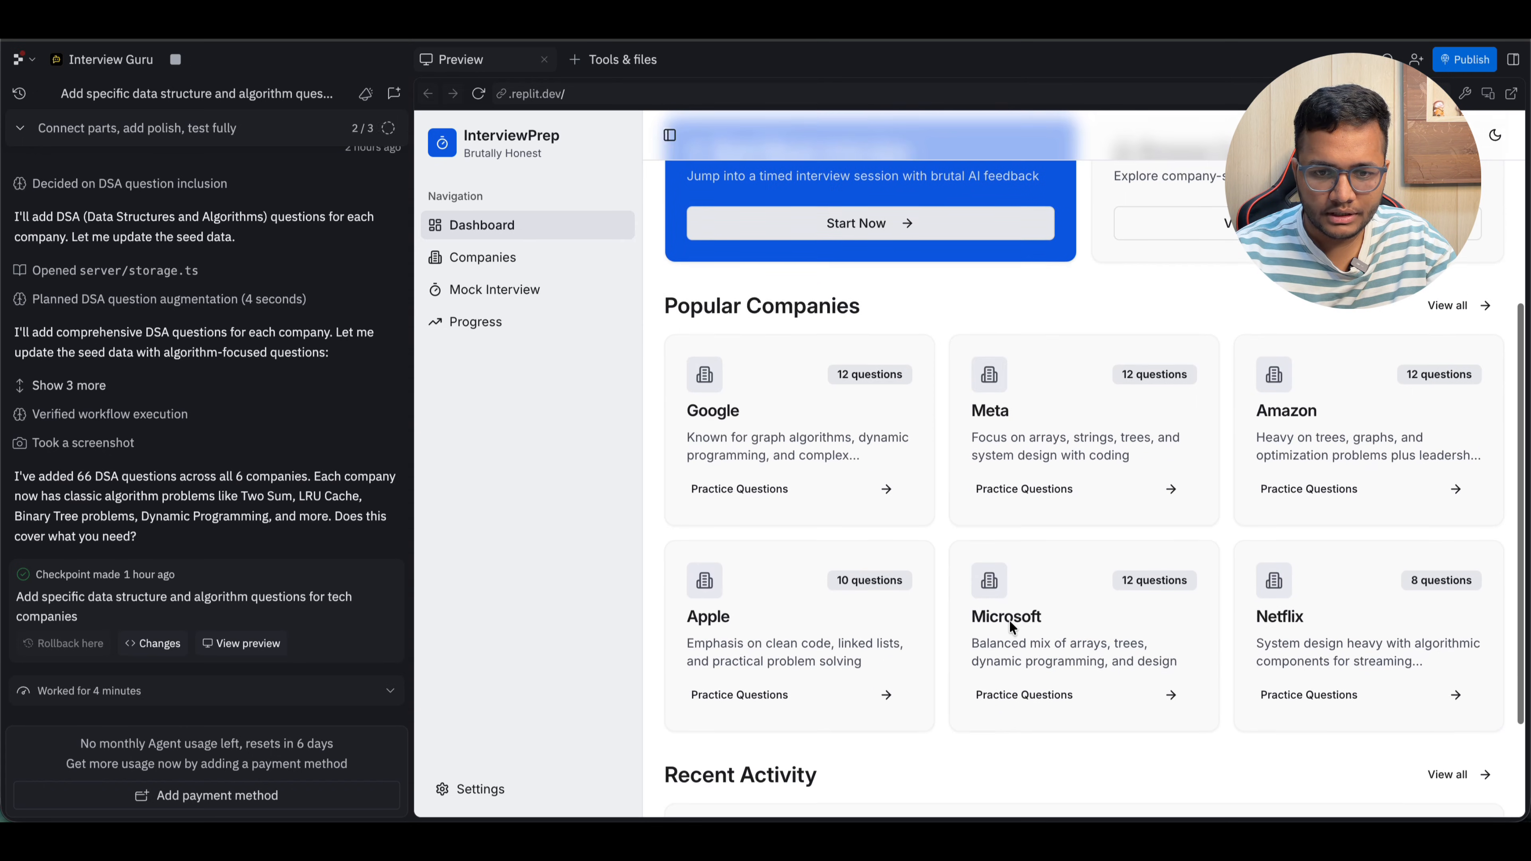
mouse_move(847, 611)
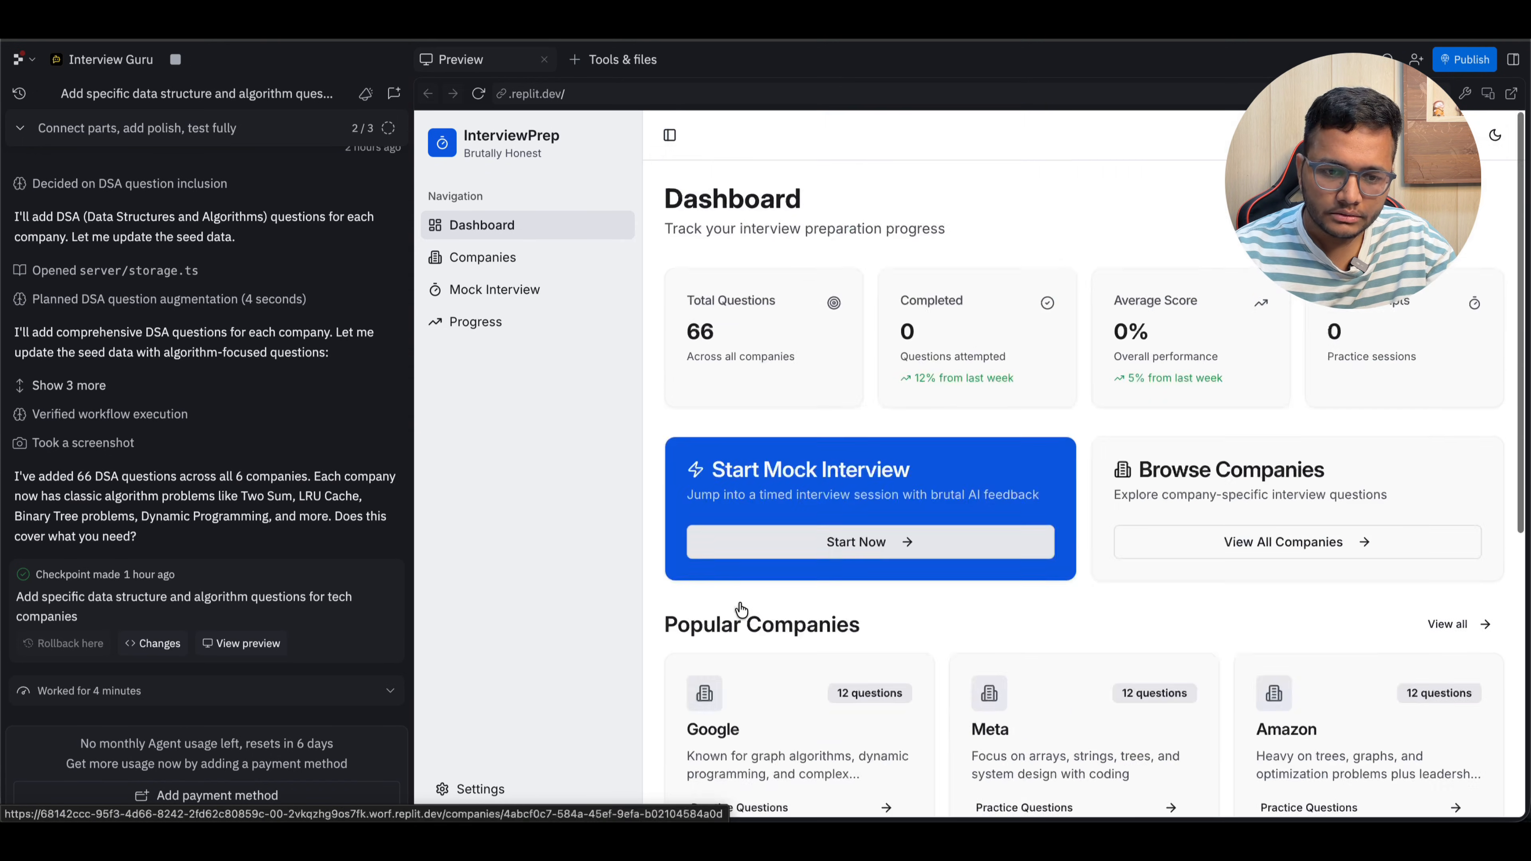
scroll(down, 3)
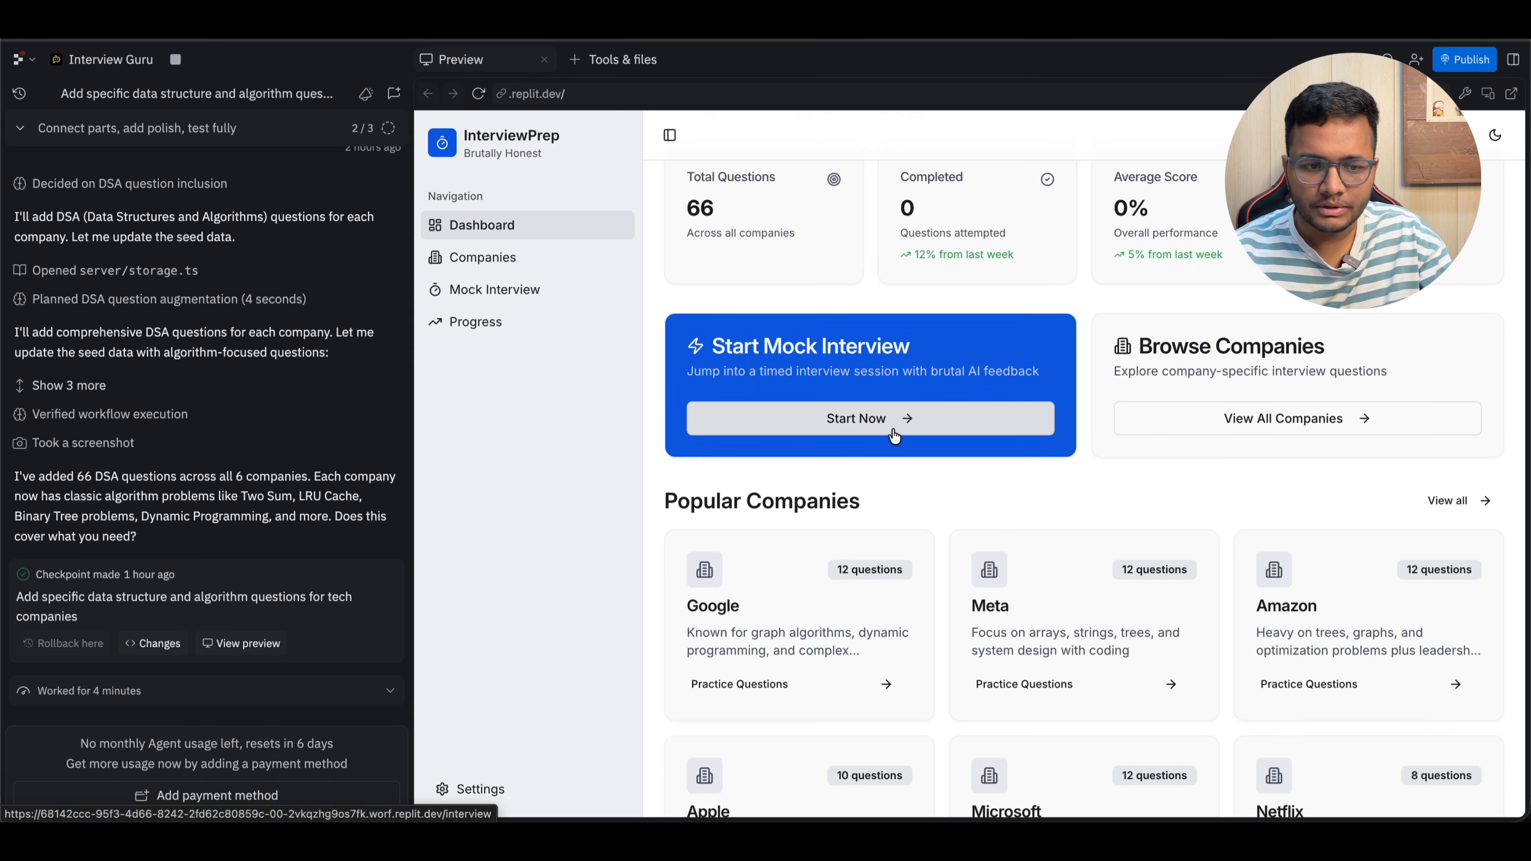
Start a medium-difficulty Amazon mock interview, reaching the Word Search question with its timer.
click(869, 418)
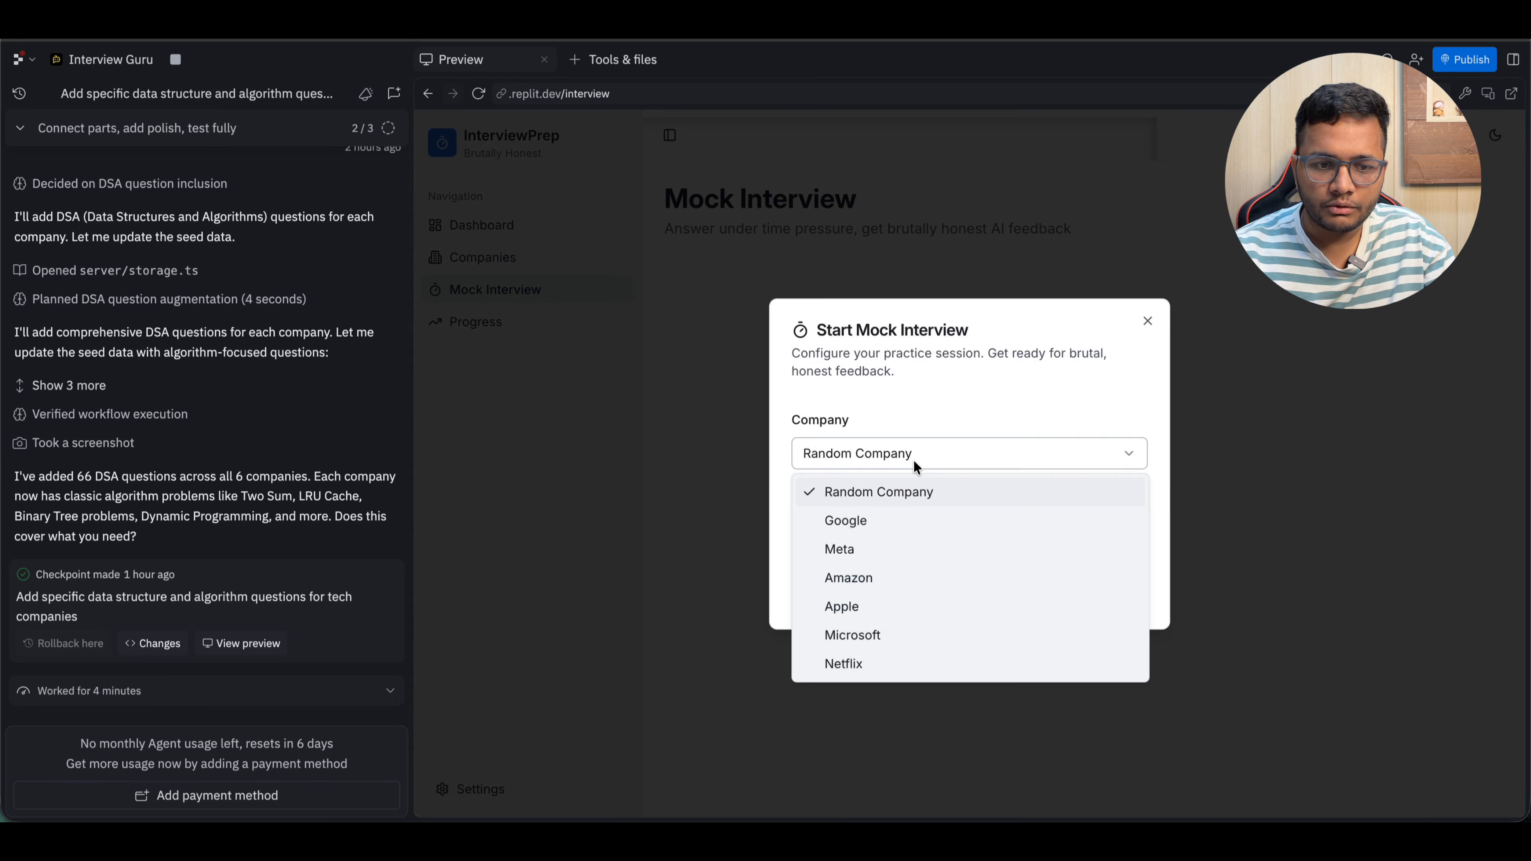
mouse_move(913, 577)
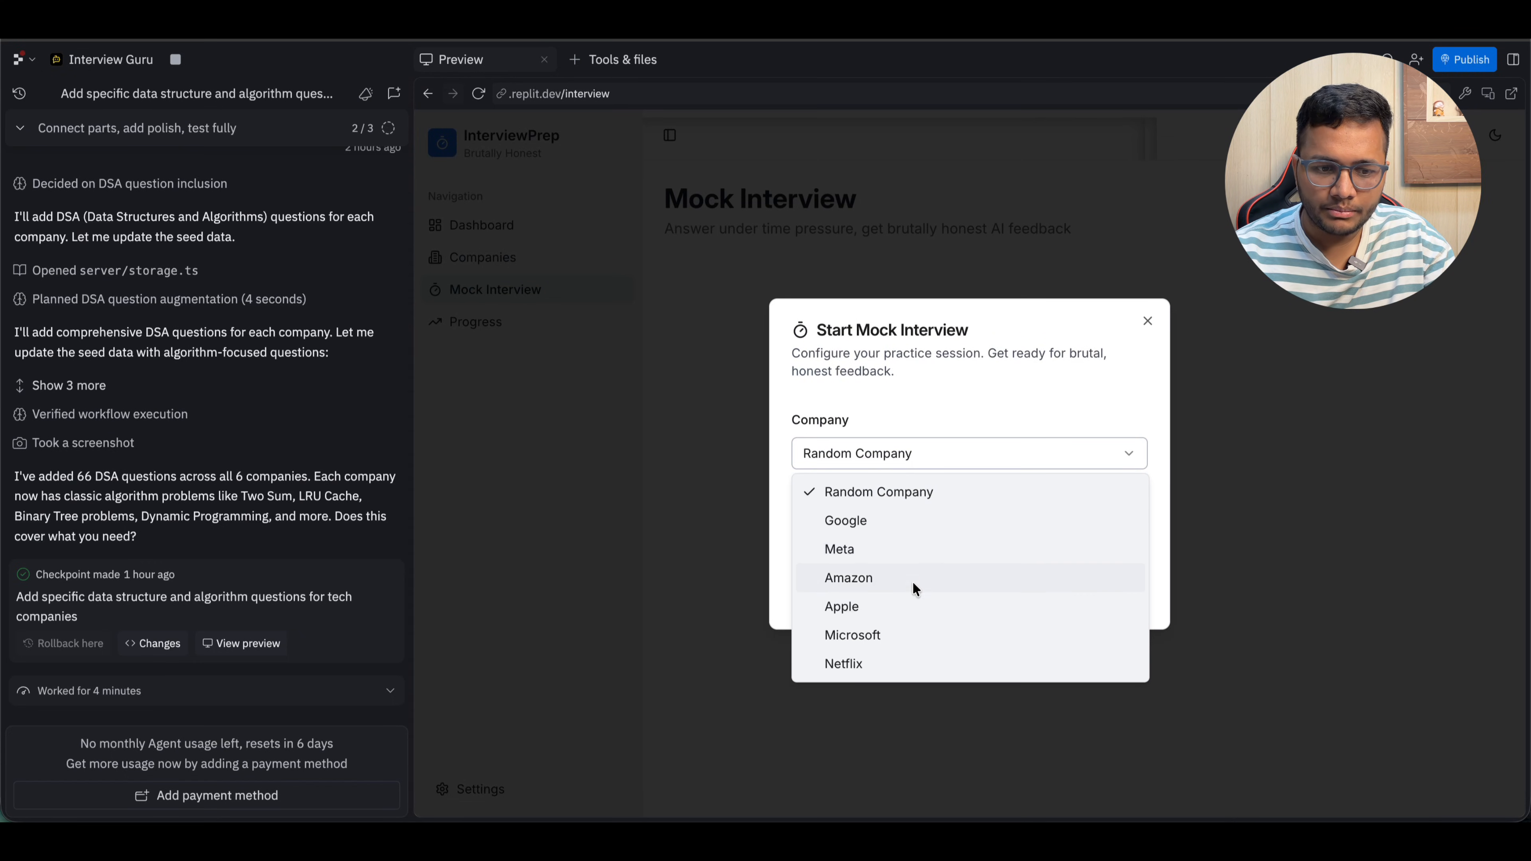
click(847, 577)
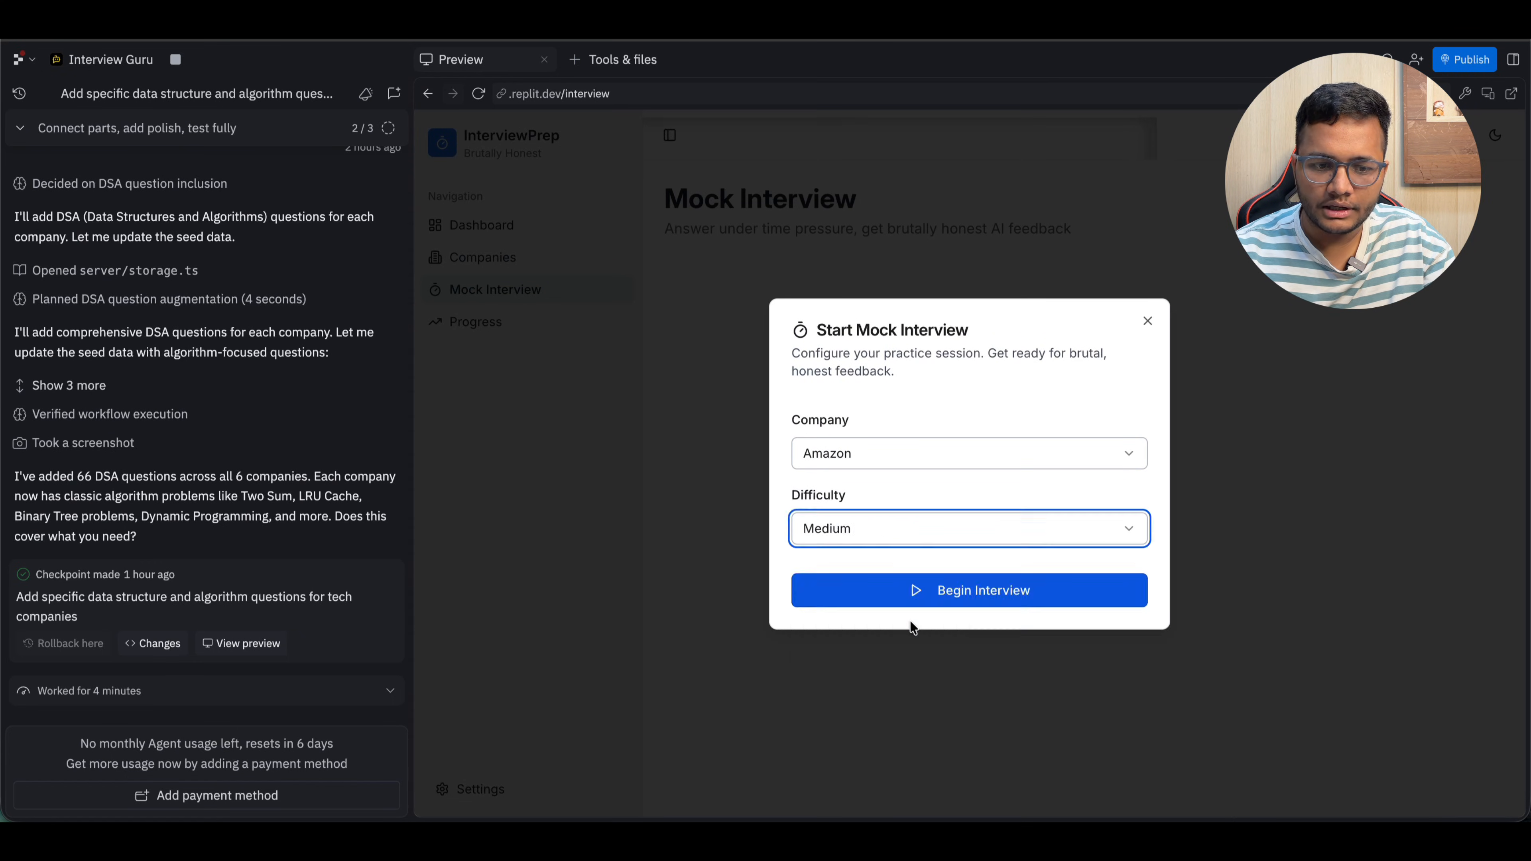
click(968, 590)
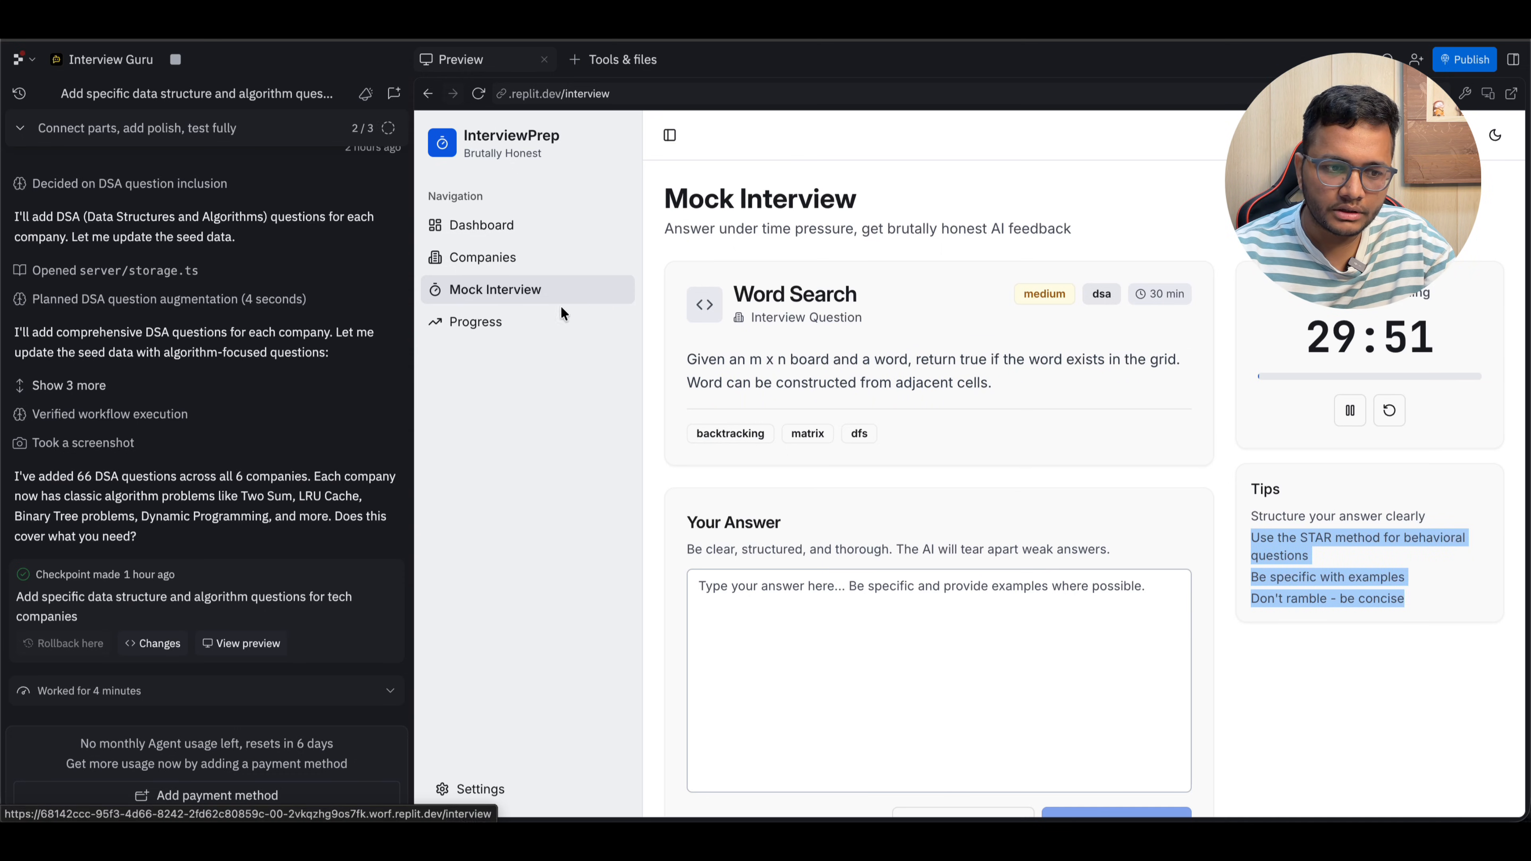
Check the Progress, Dashboard and Companies pages, then start publishing the app.
click(475, 322)
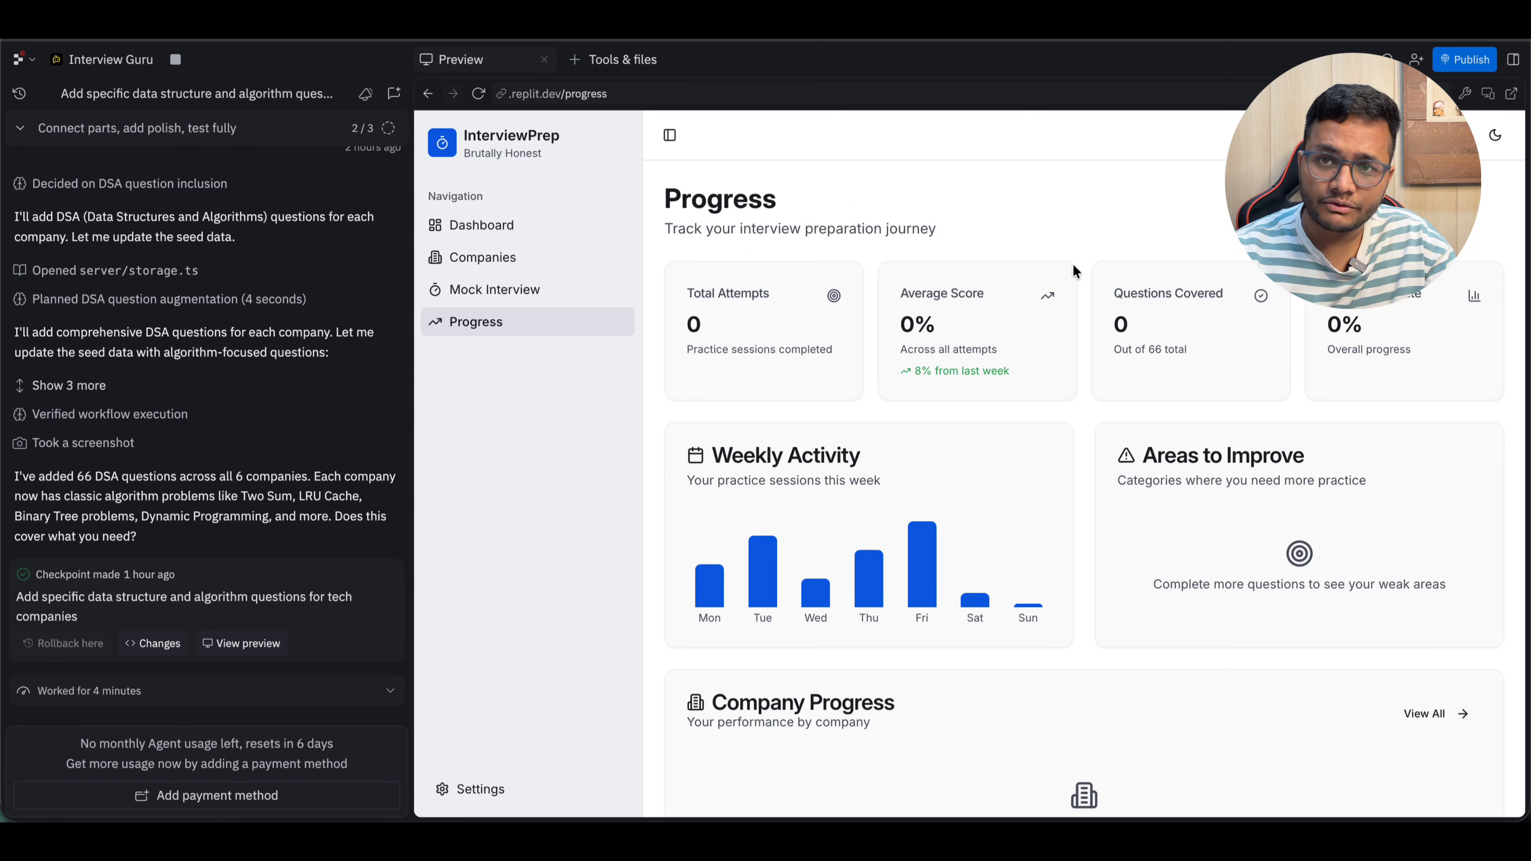
mouse_move(645, 464)
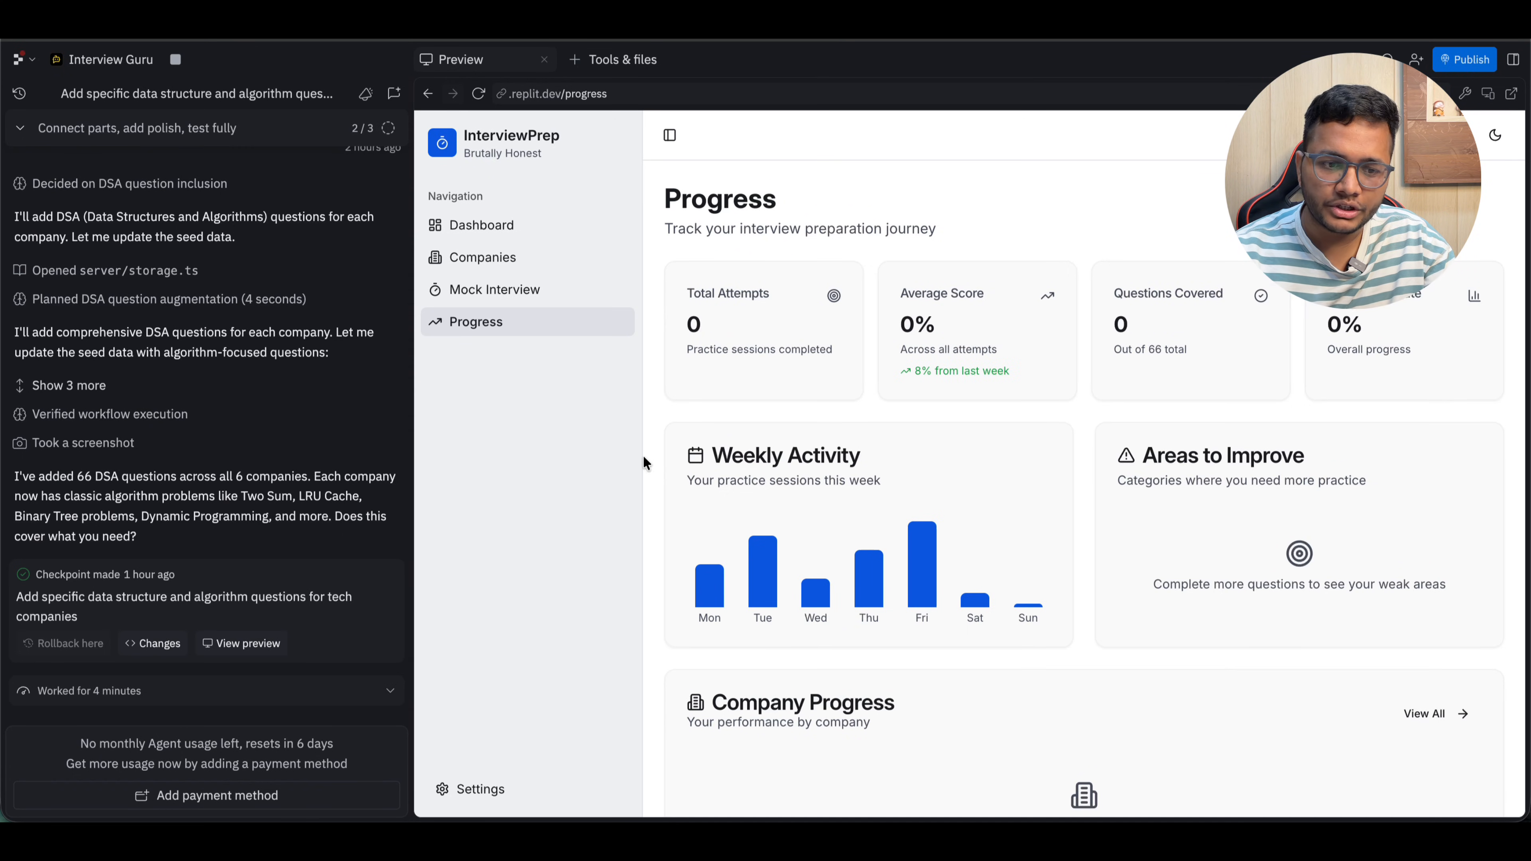
click(480, 225)
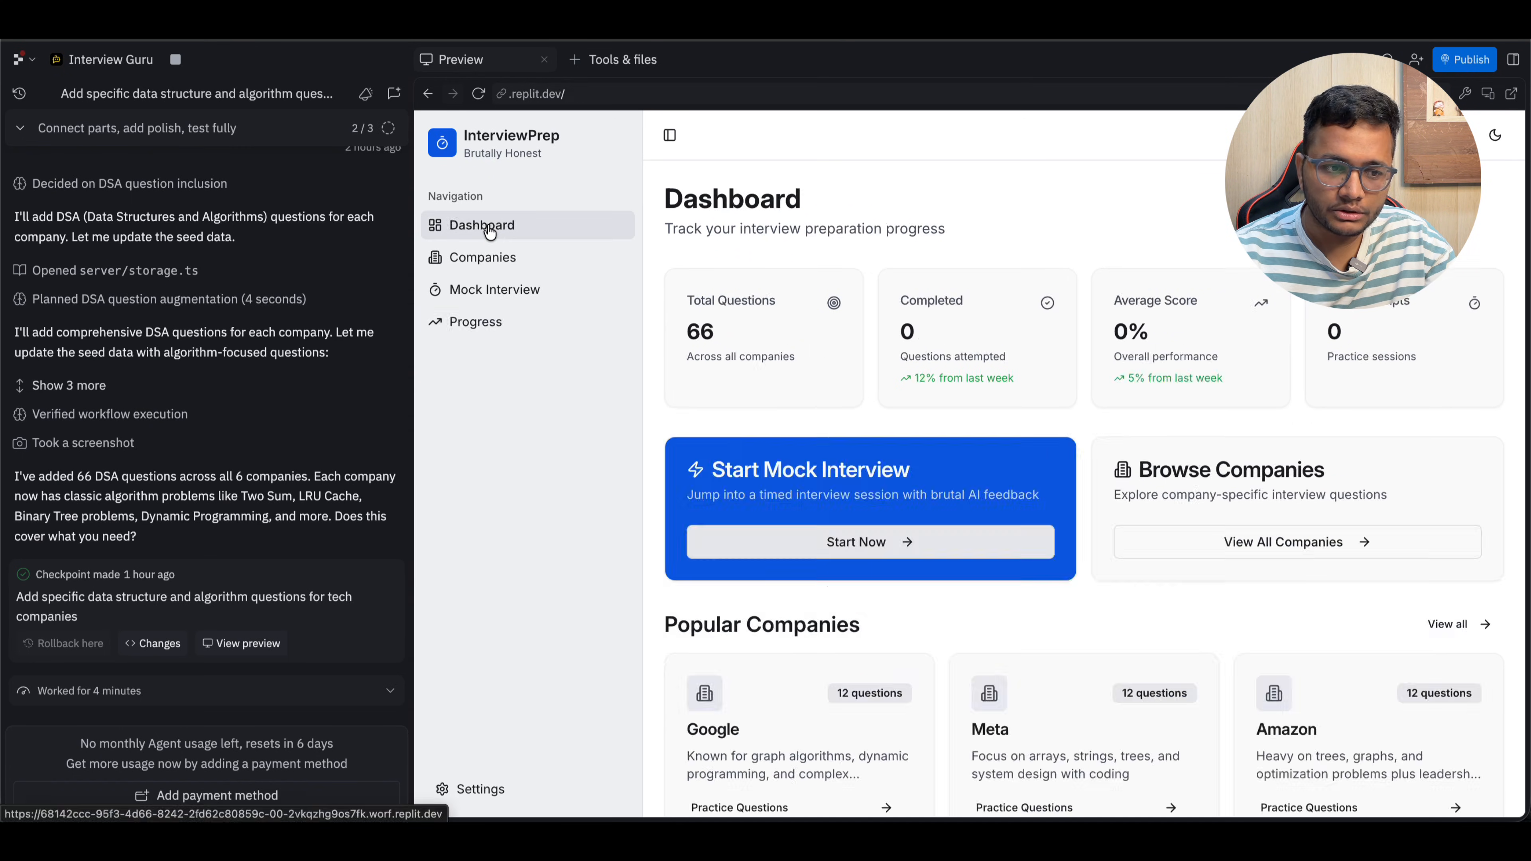
click(482, 257)
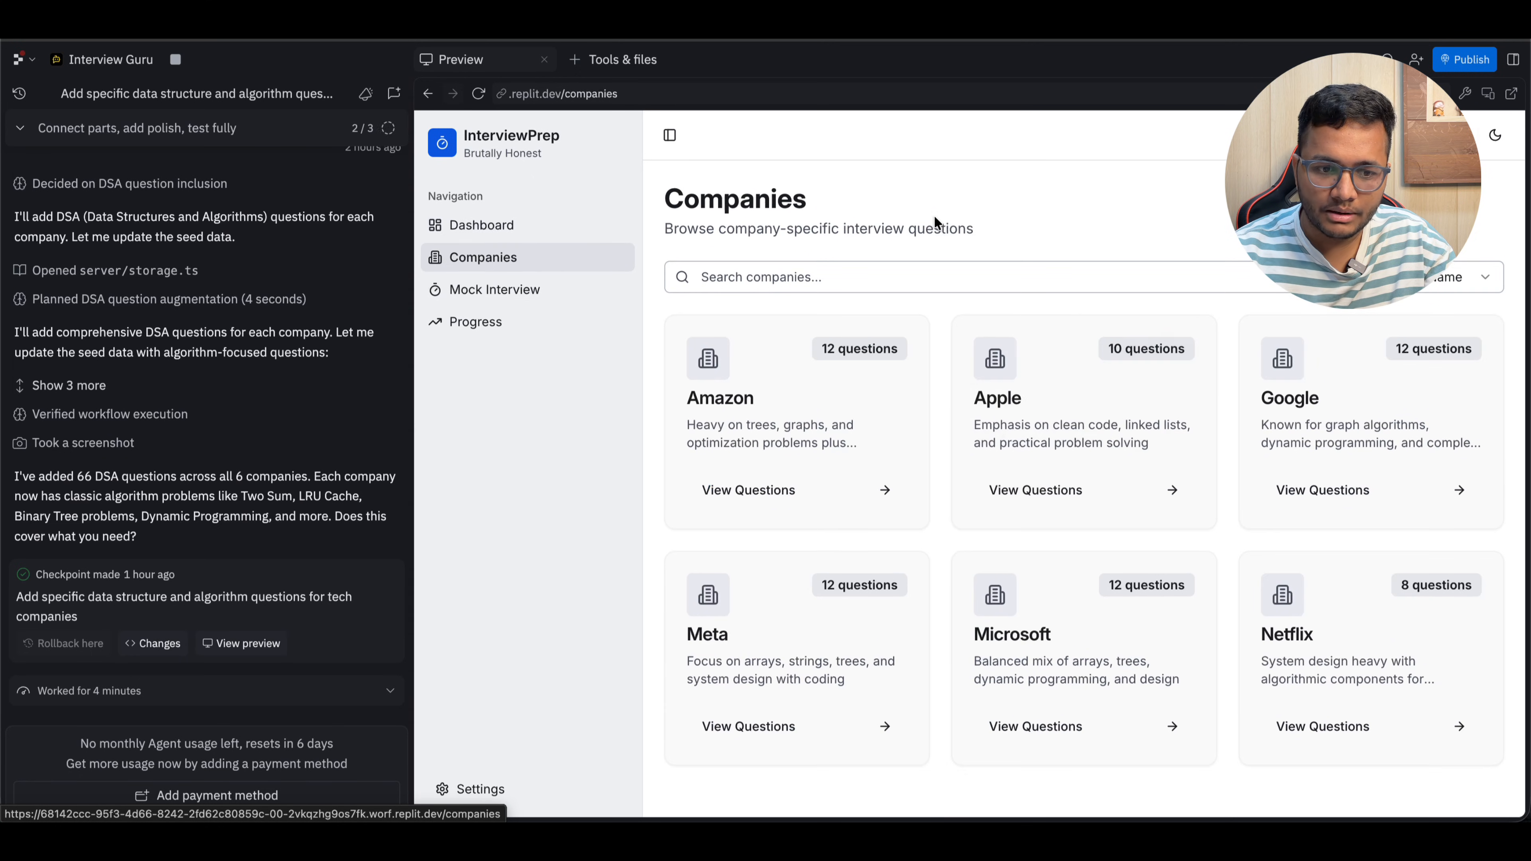
click(479, 225)
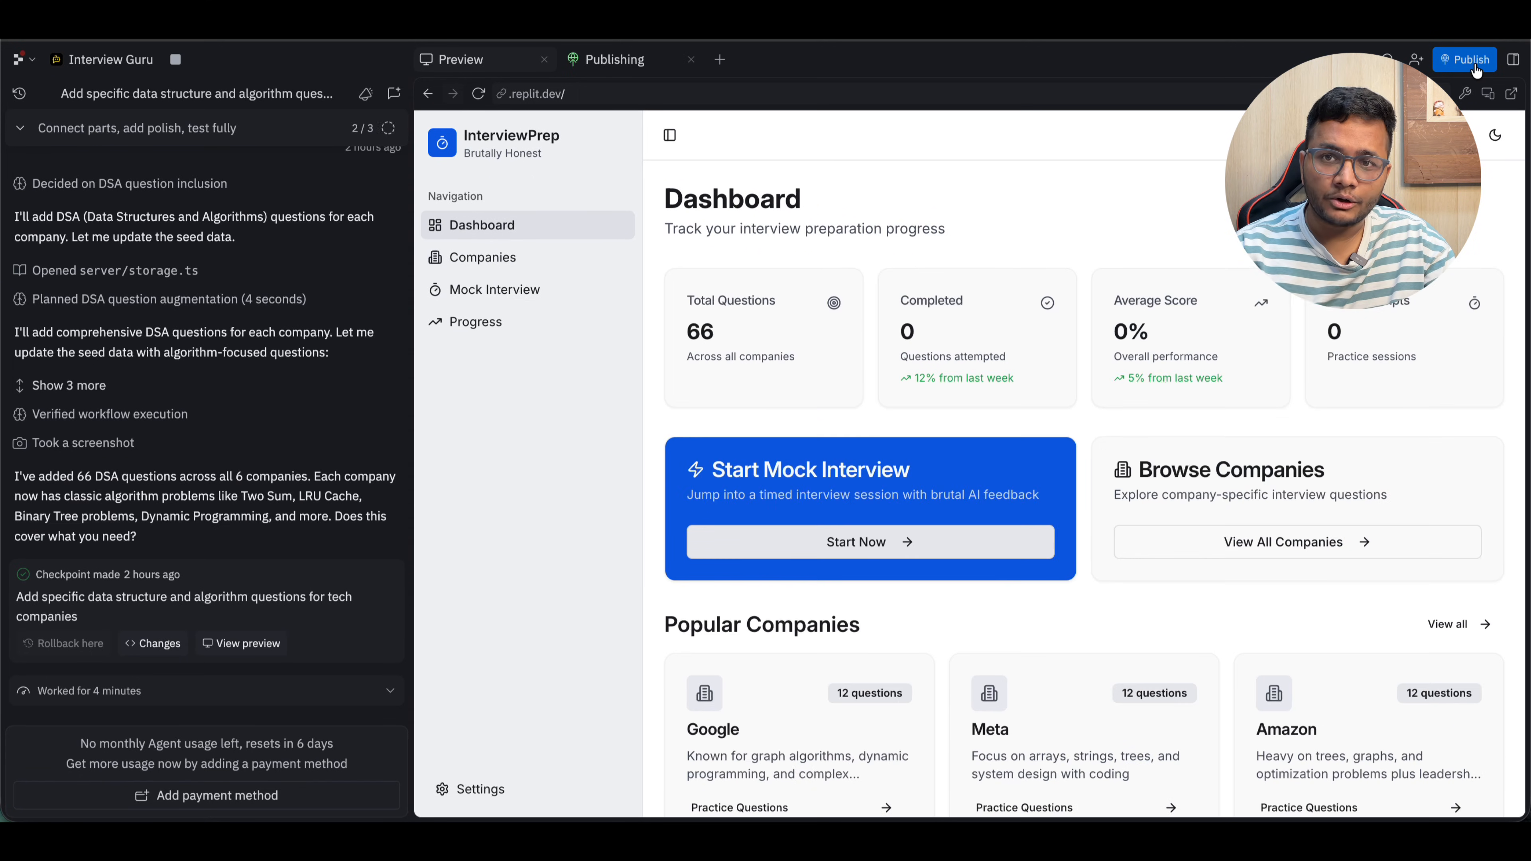